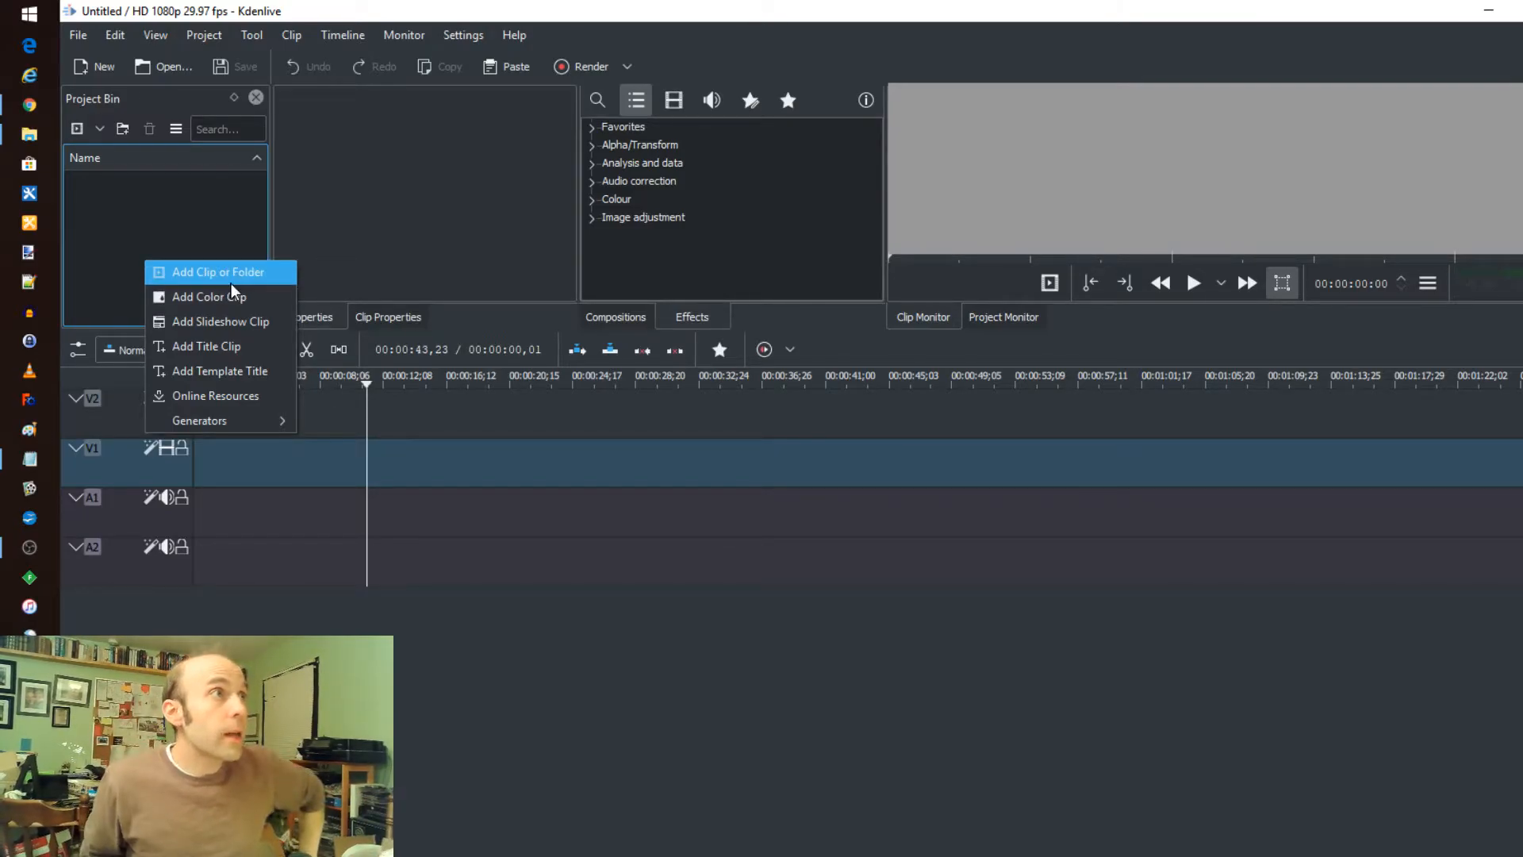
Bring up the Add Clip file chooser from the Project Bin, showing the Videos folder.
{"action": "left_click", "coordinate": [218, 271]}
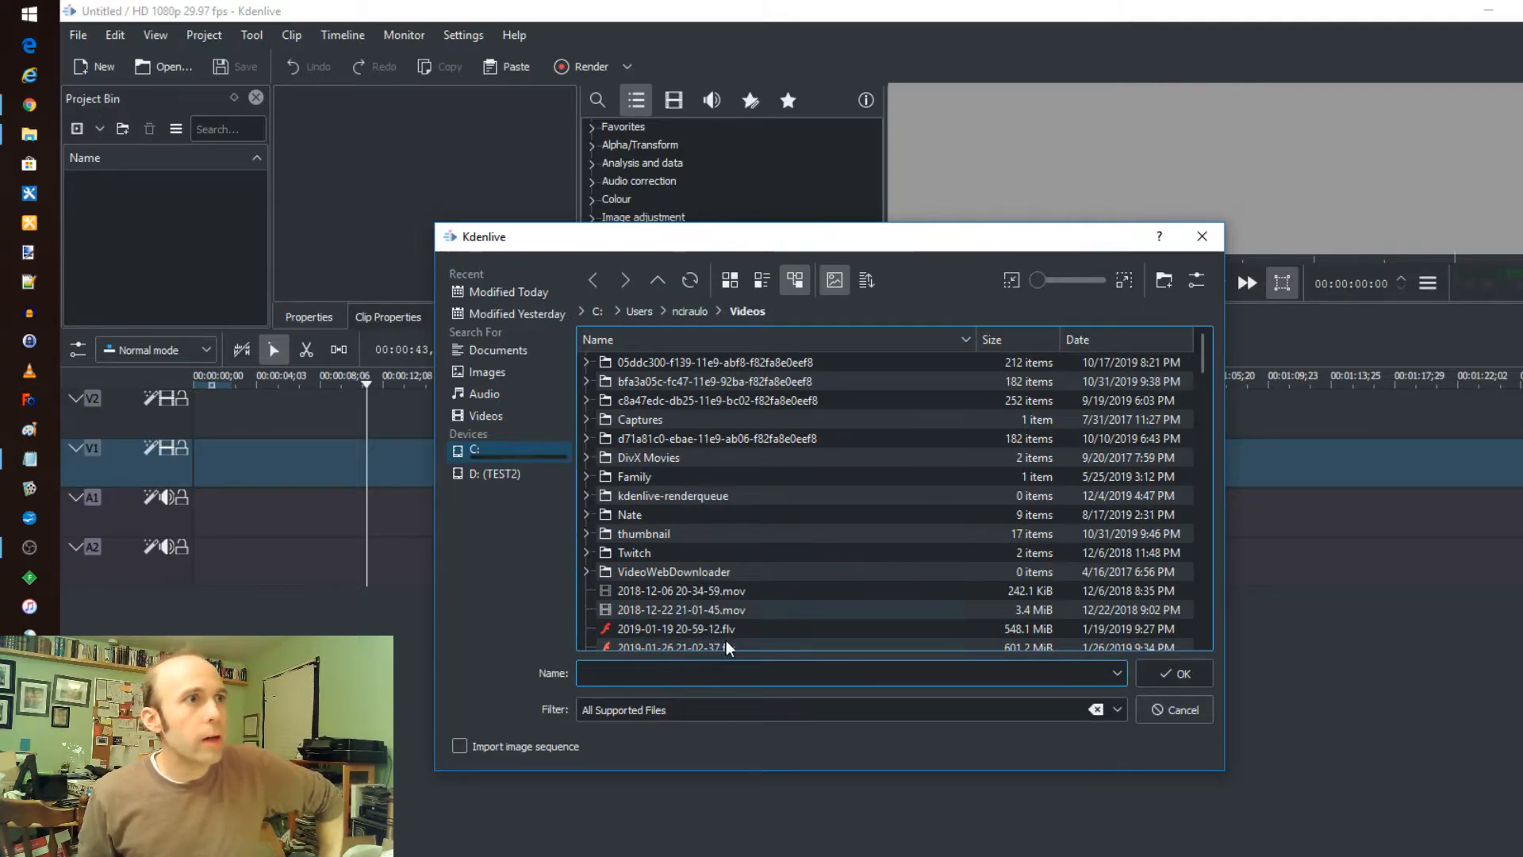
{"action": "left_click", "coordinate": [676, 628]}
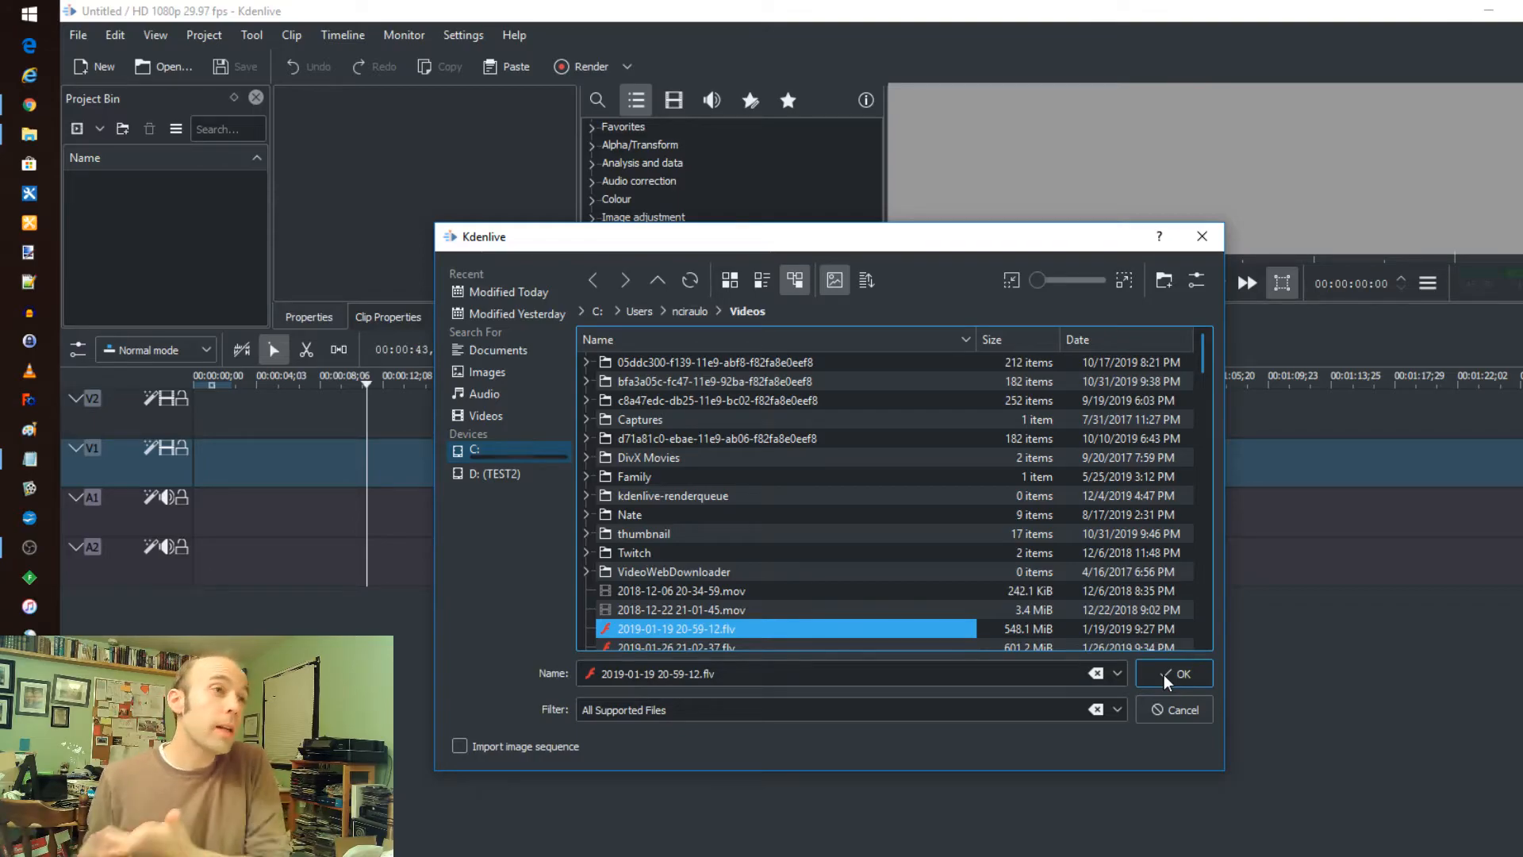
{"action": "left_click", "coordinate": [1180, 674]}
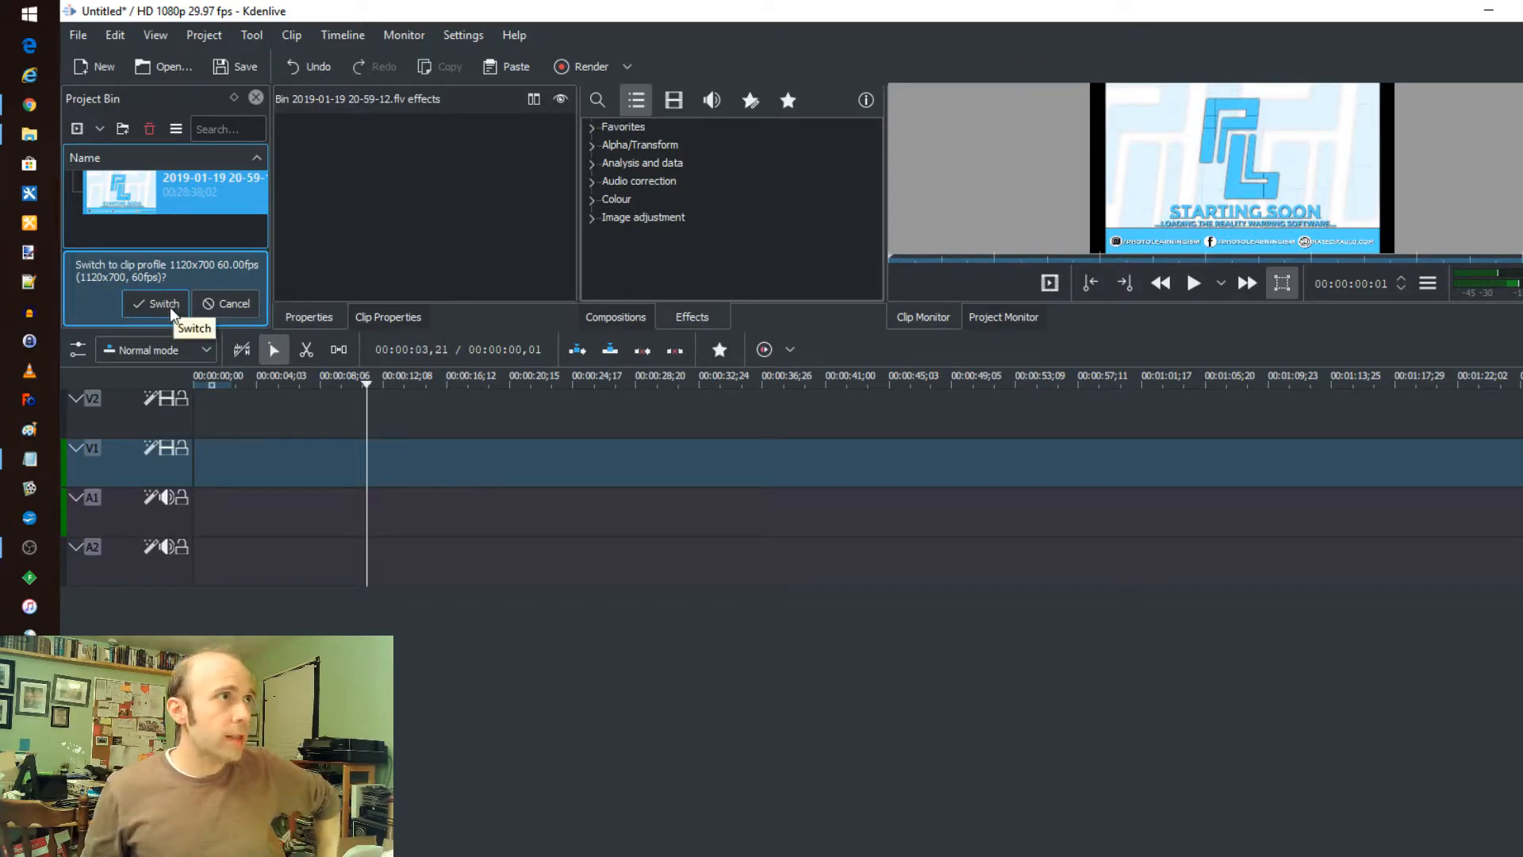
{"action": "mouse_move", "coordinate": [141, 189]}
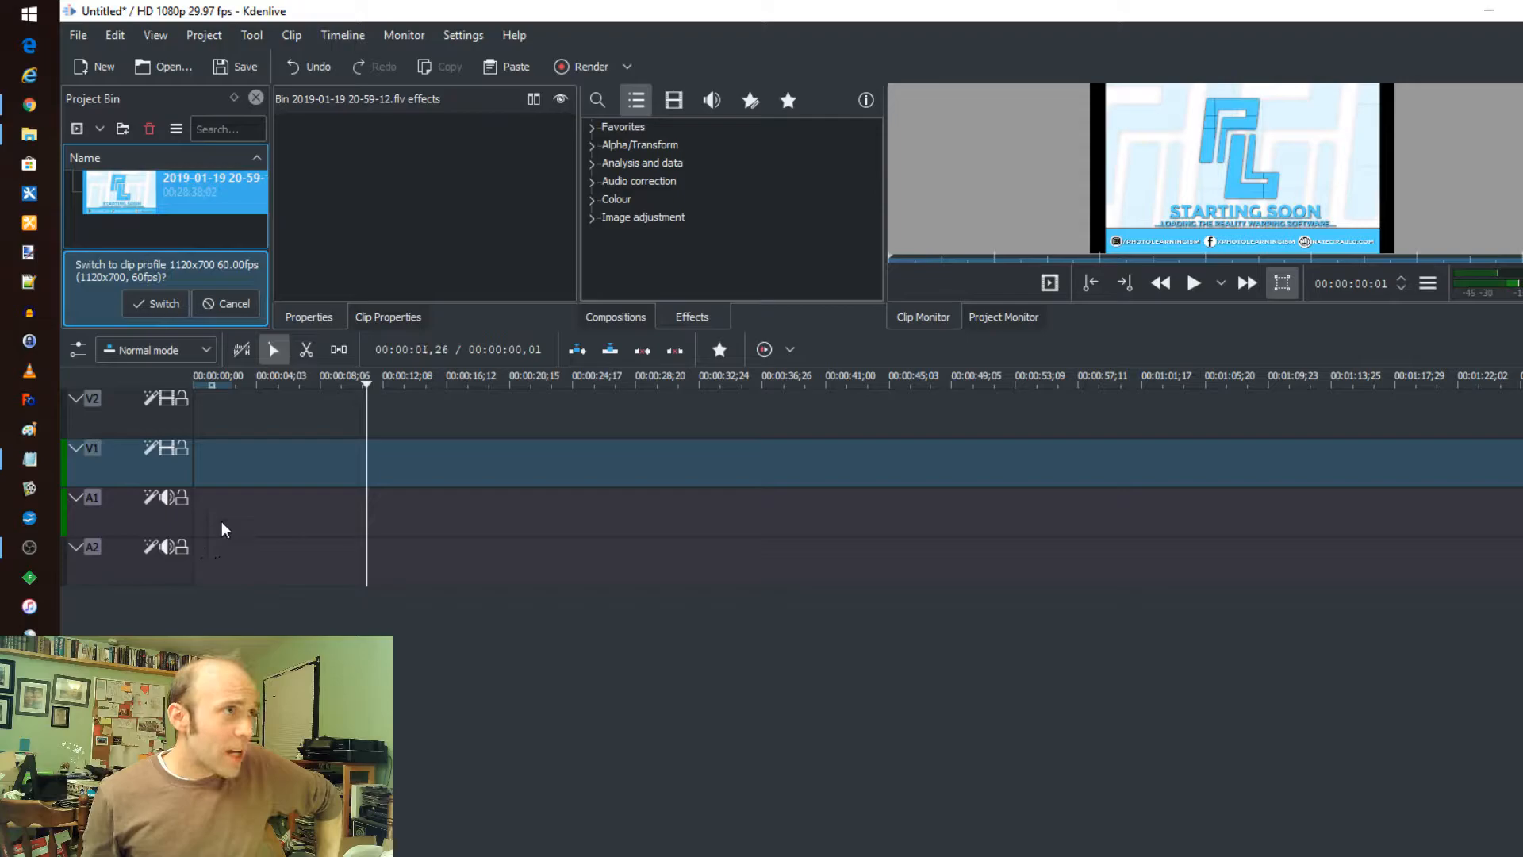
{"action": "mouse_move", "coordinate": [110, 471]}
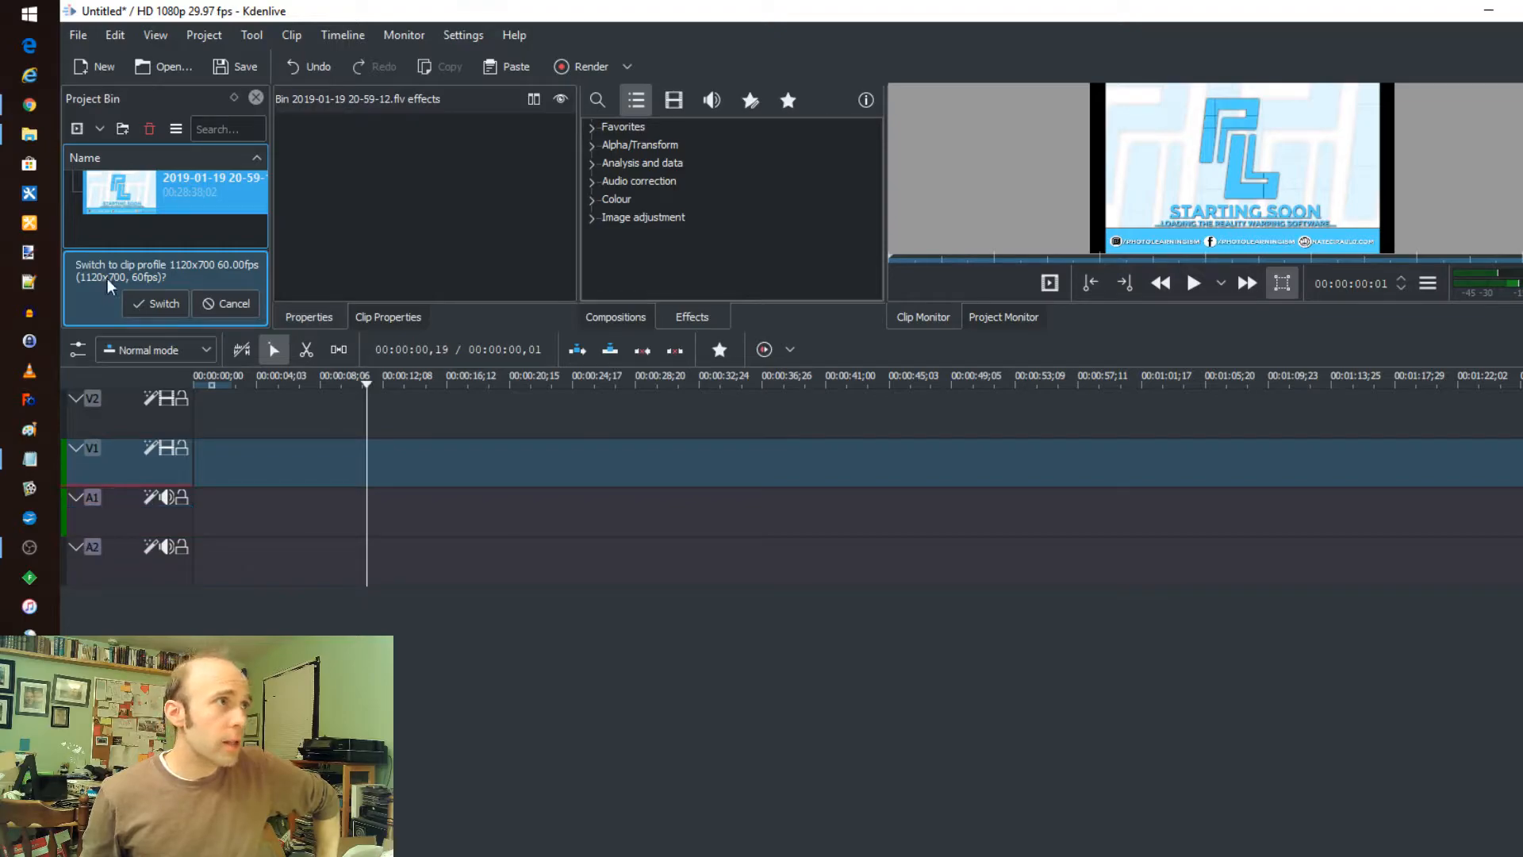
Place the imported flv clip on the timeline with video on V2 and audio on A2.
{"action": "double_click", "coordinate": [96, 496]}
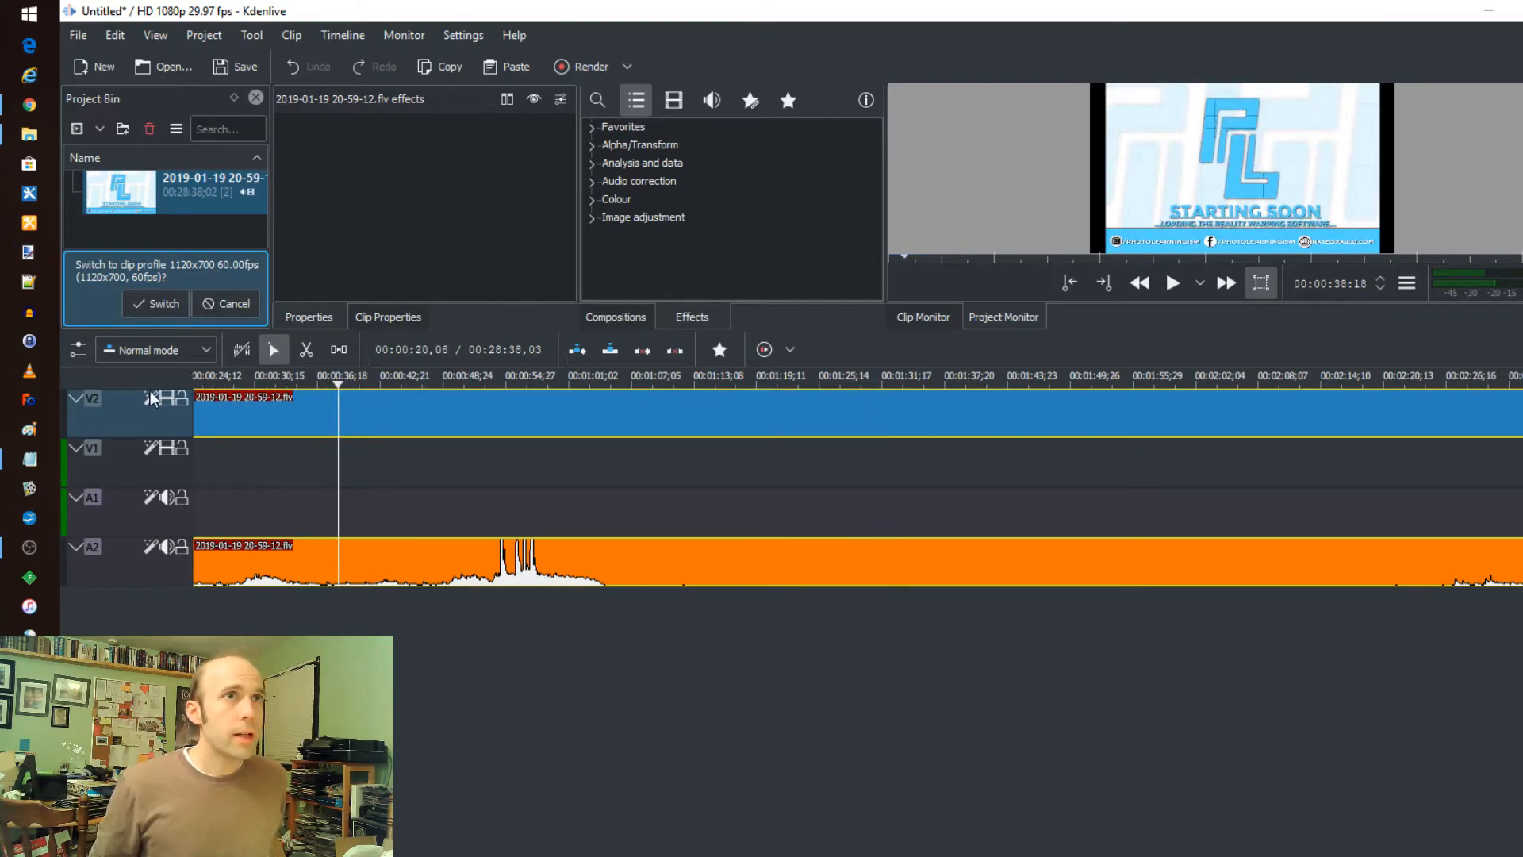
Play back and move the playhead to about 1:47 where the webcam footage starts.
{"action": "left_click", "coordinate": [366, 376]}
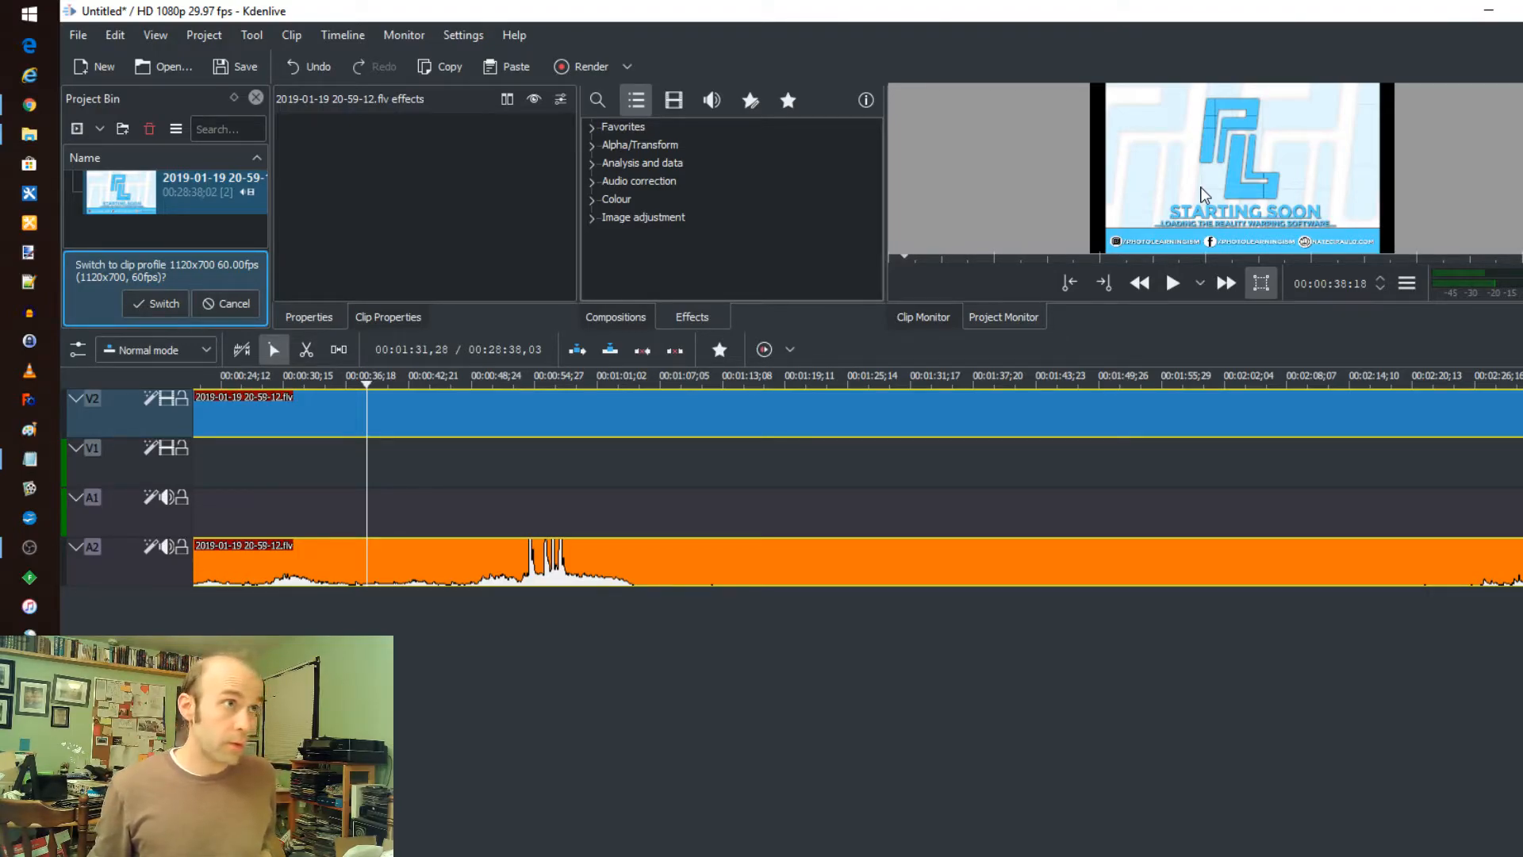
{"action": "left_click", "coordinate": [1173, 282]}
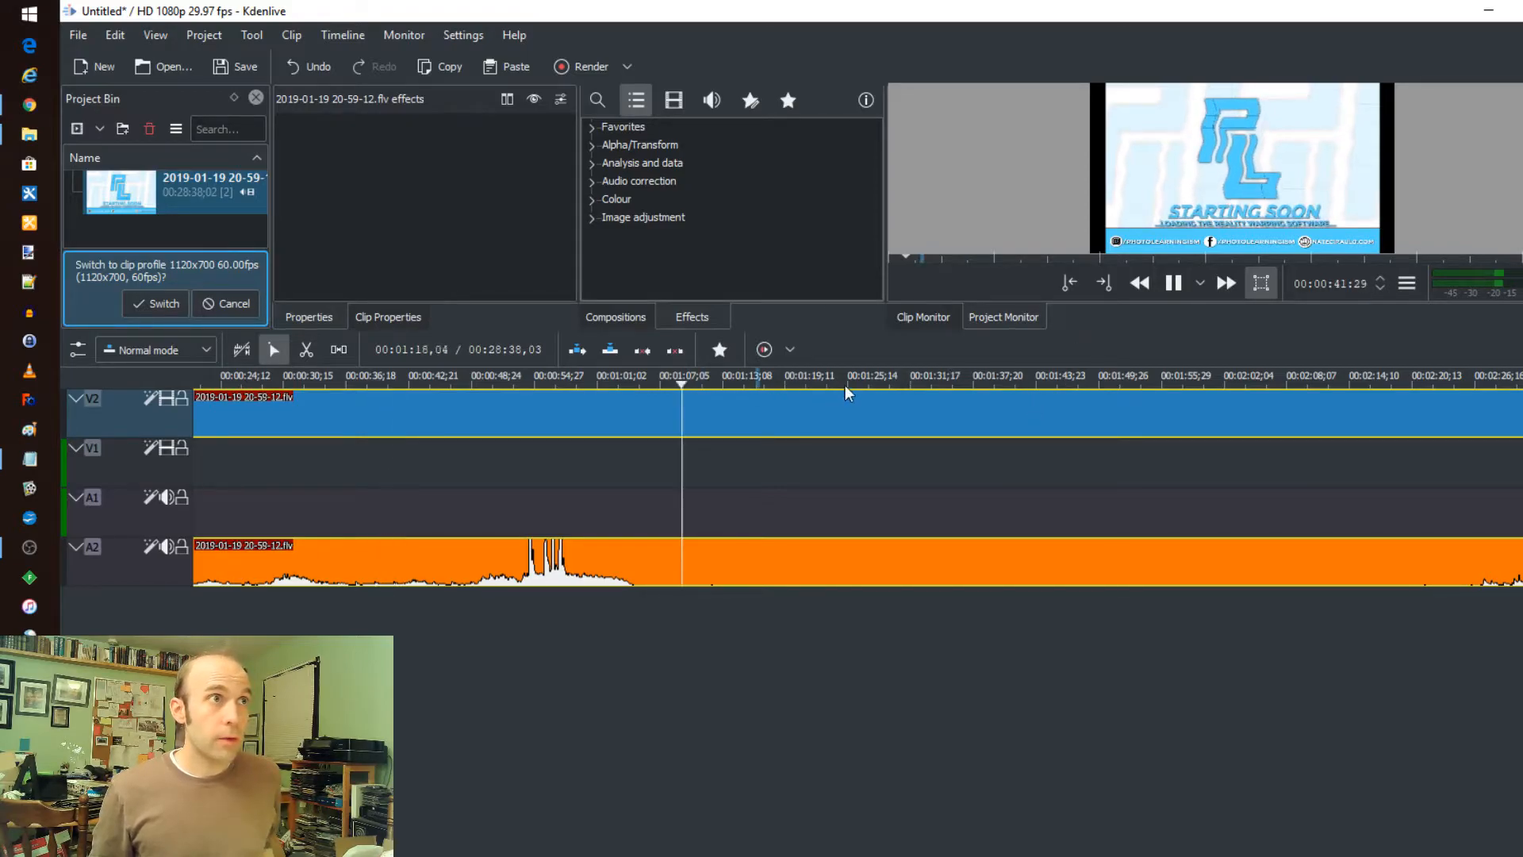
{"action": "left_click", "coordinate": [1003, 384]}
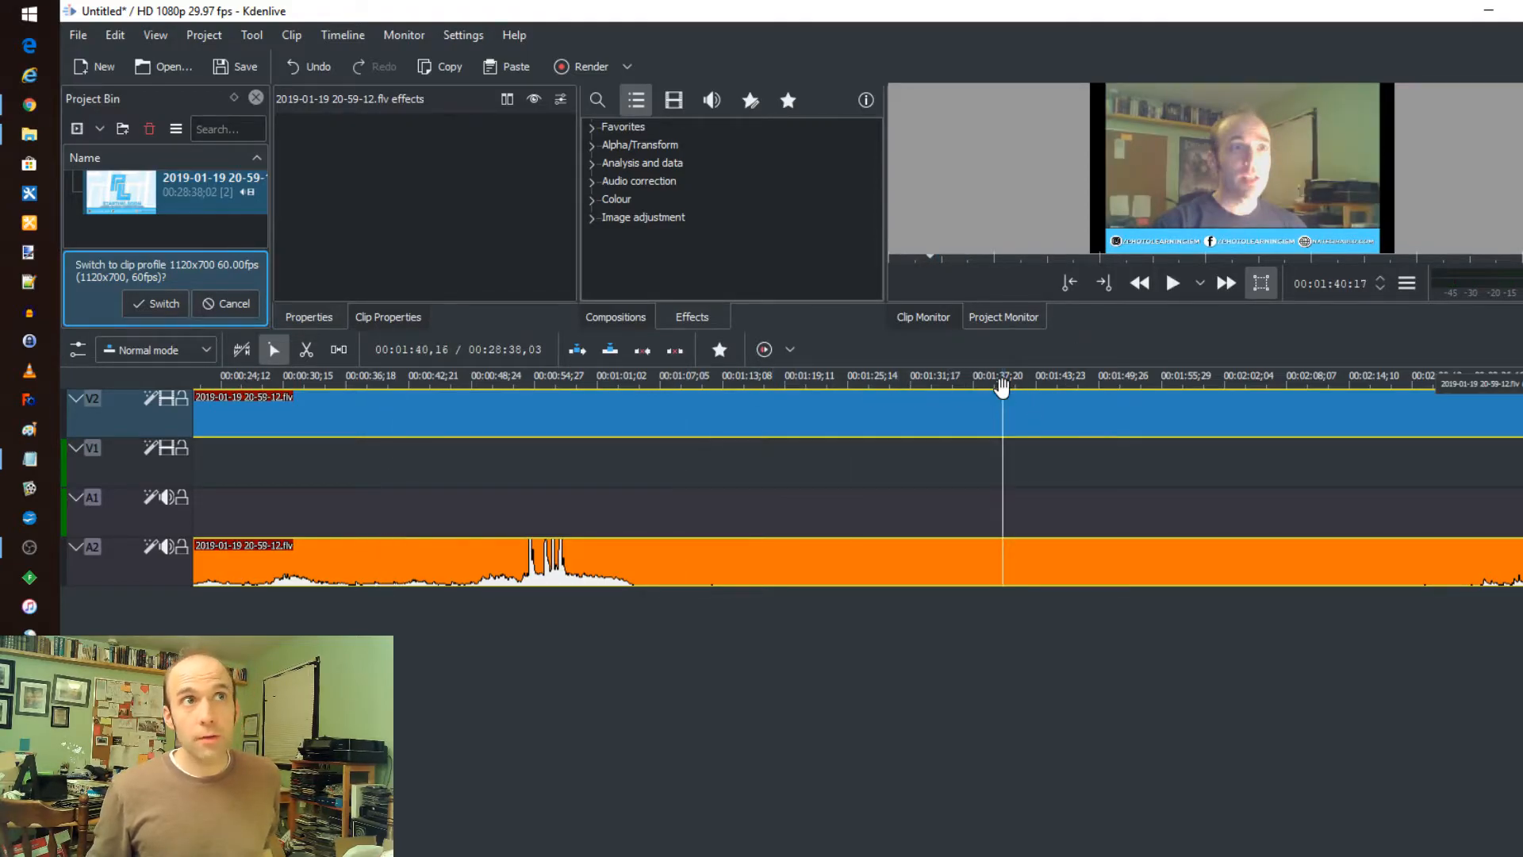
{"action": "left_click", "coordinate": [1172, 282]}
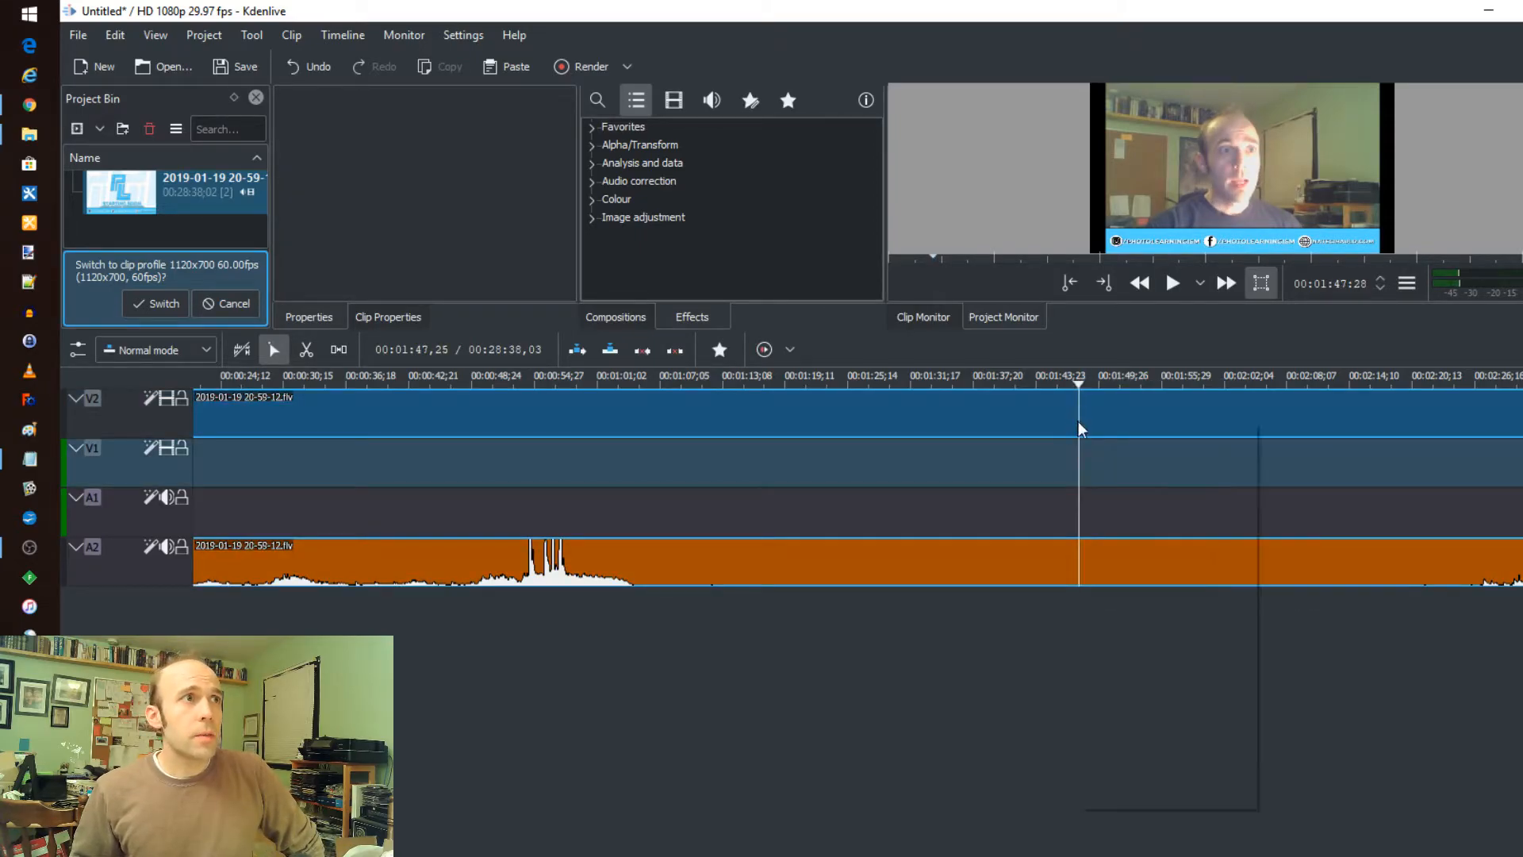
Split the recording at the playhead around 1:47, where the on-camera footage begins.
{"action": "right_click", "coordinate": [1080, 406]}
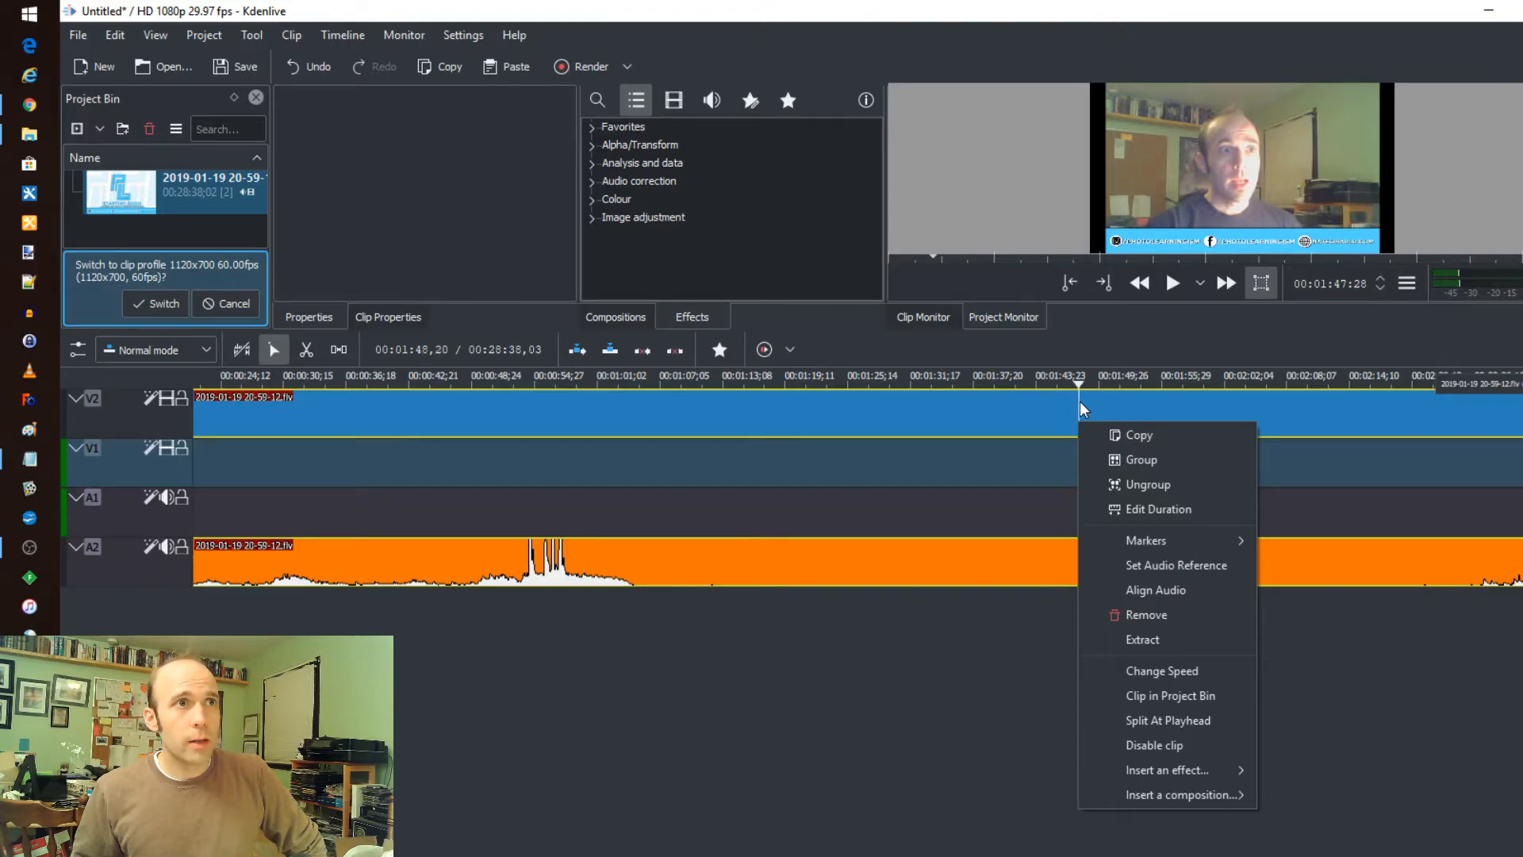
{"action": "mouse_move", "coordinate": [1226, 614]}
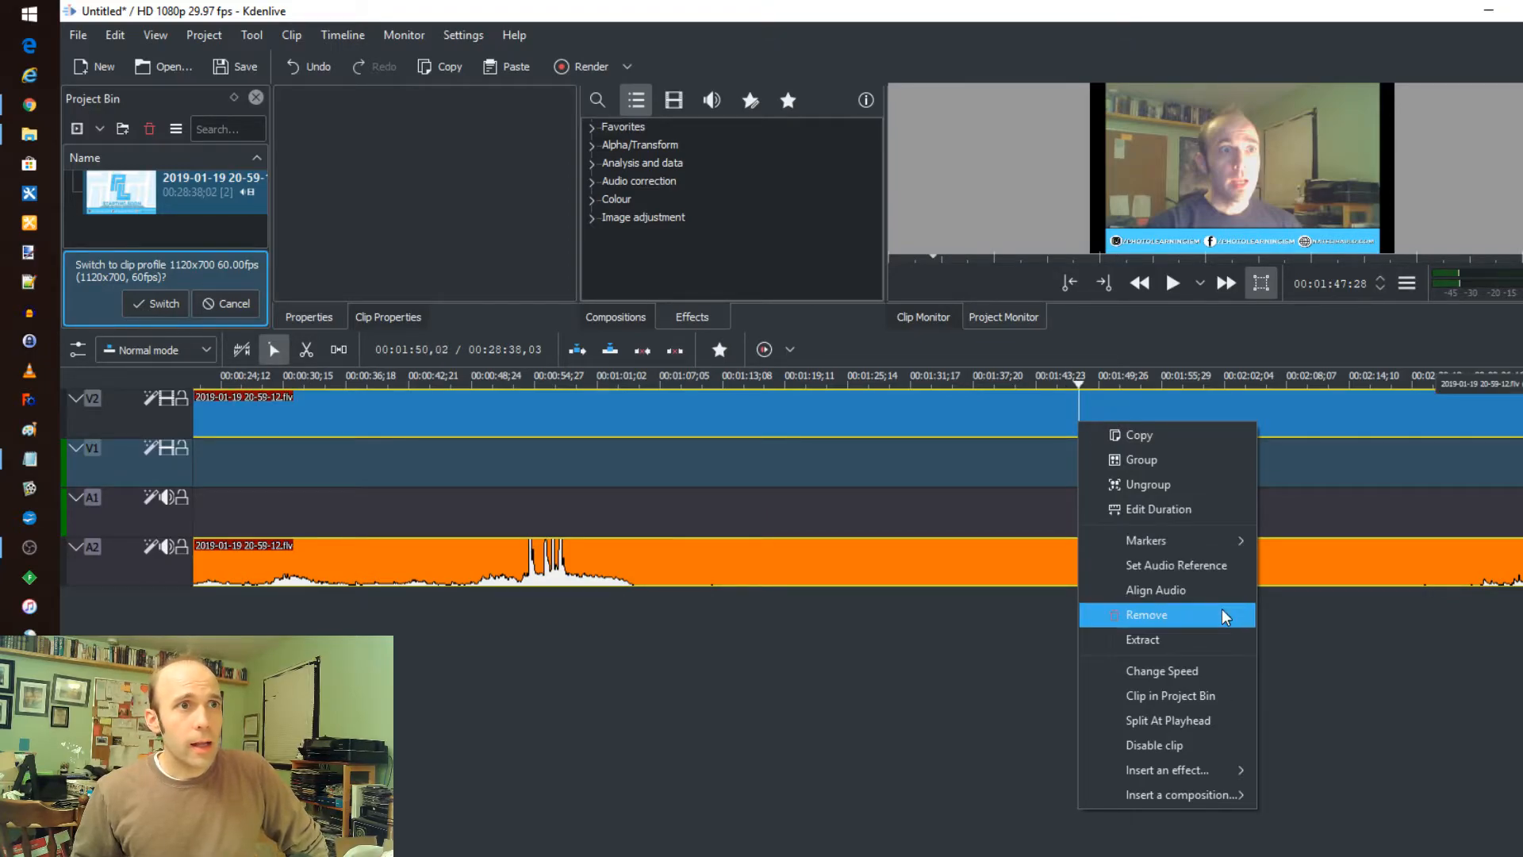
{"action": "mouse_move", "coordinate": [1196, 727]}
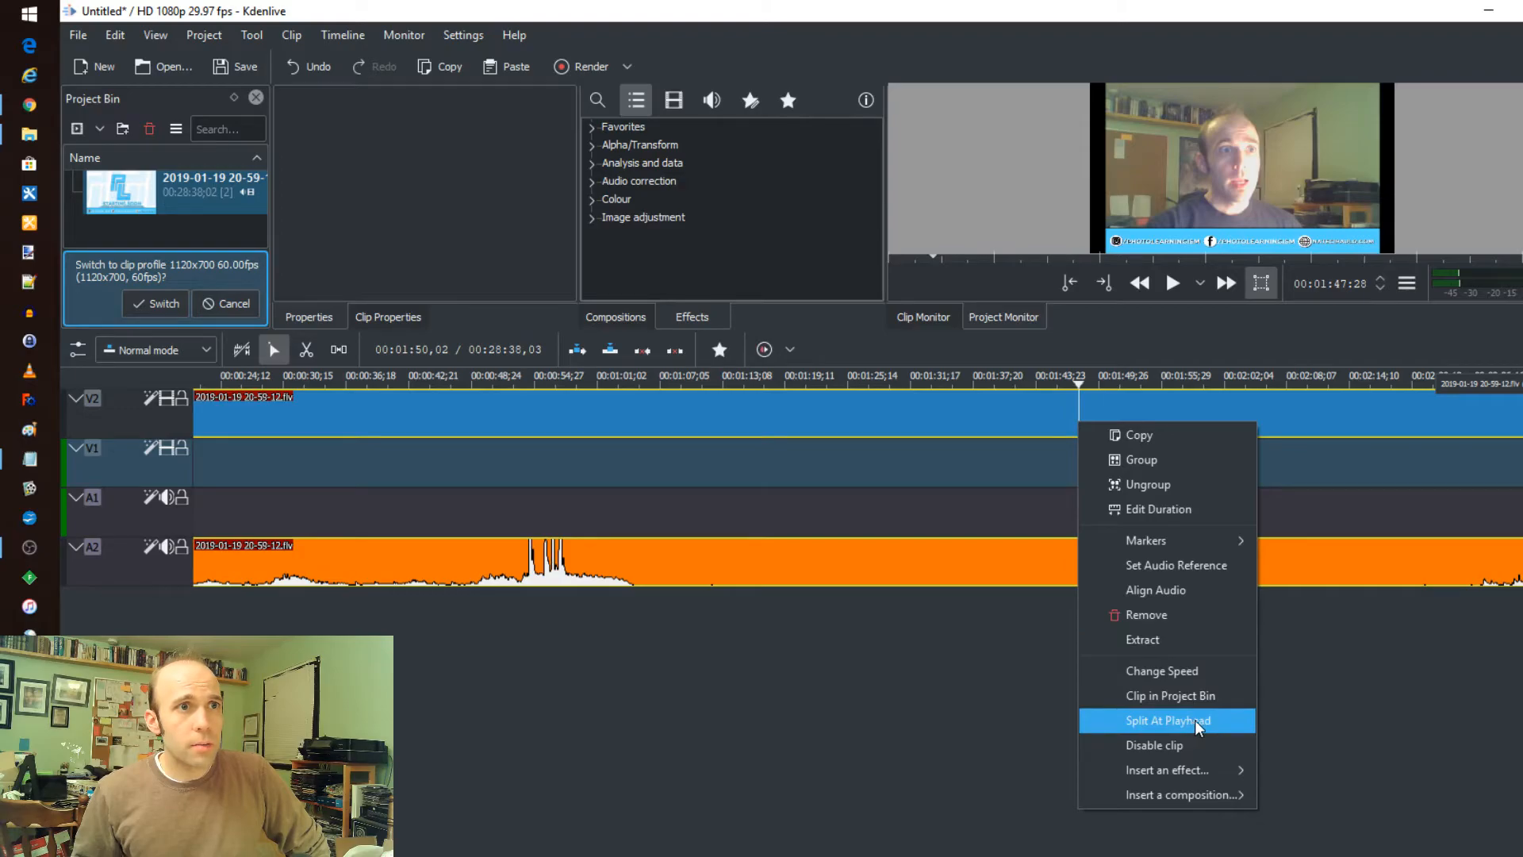
{"action": "left_click", "coordinate": [1171, 721]}
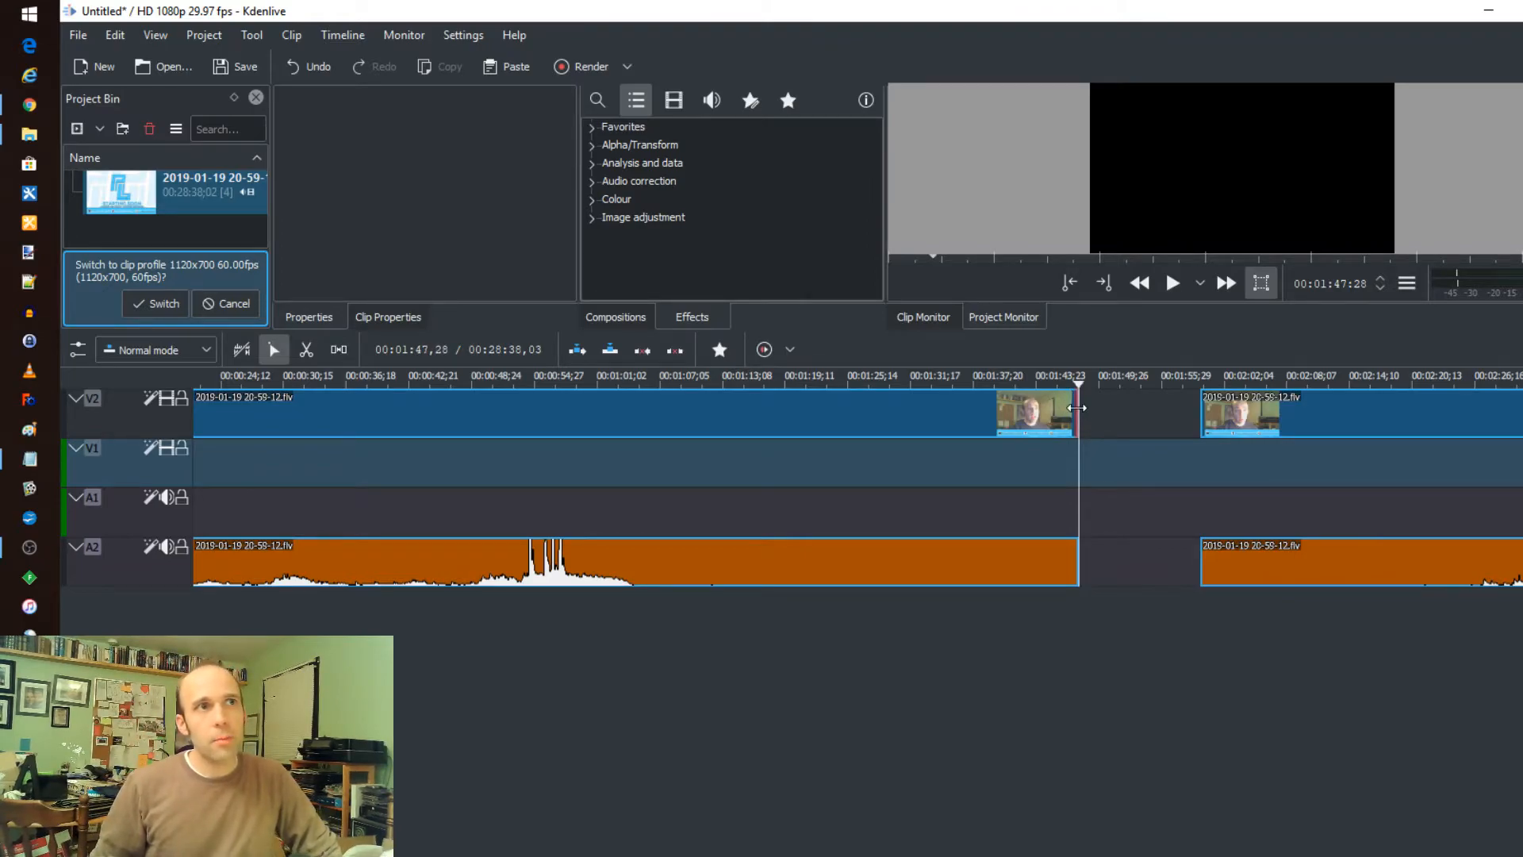
Move the webcam half onto V1/A1, starting slightly before the intro part ends.
{"action": "left_click", "coordinate": [1006, 376]}
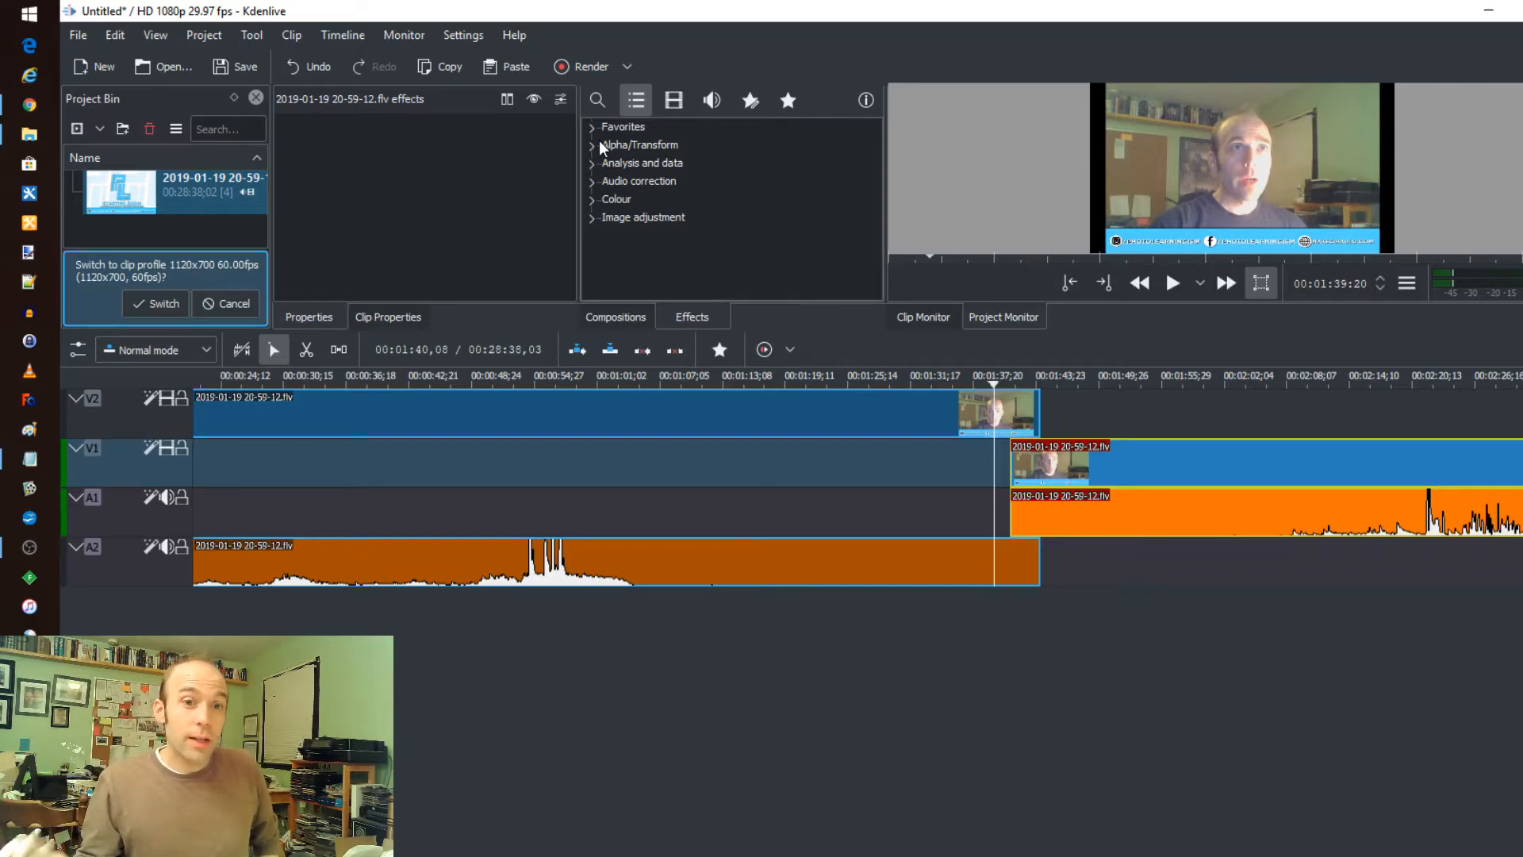
Add the Chroma Key effect from Video effects > Alpha/Transform to the intro clip on V2.
{"action": "left_click", "coordinate": [655, 396]}
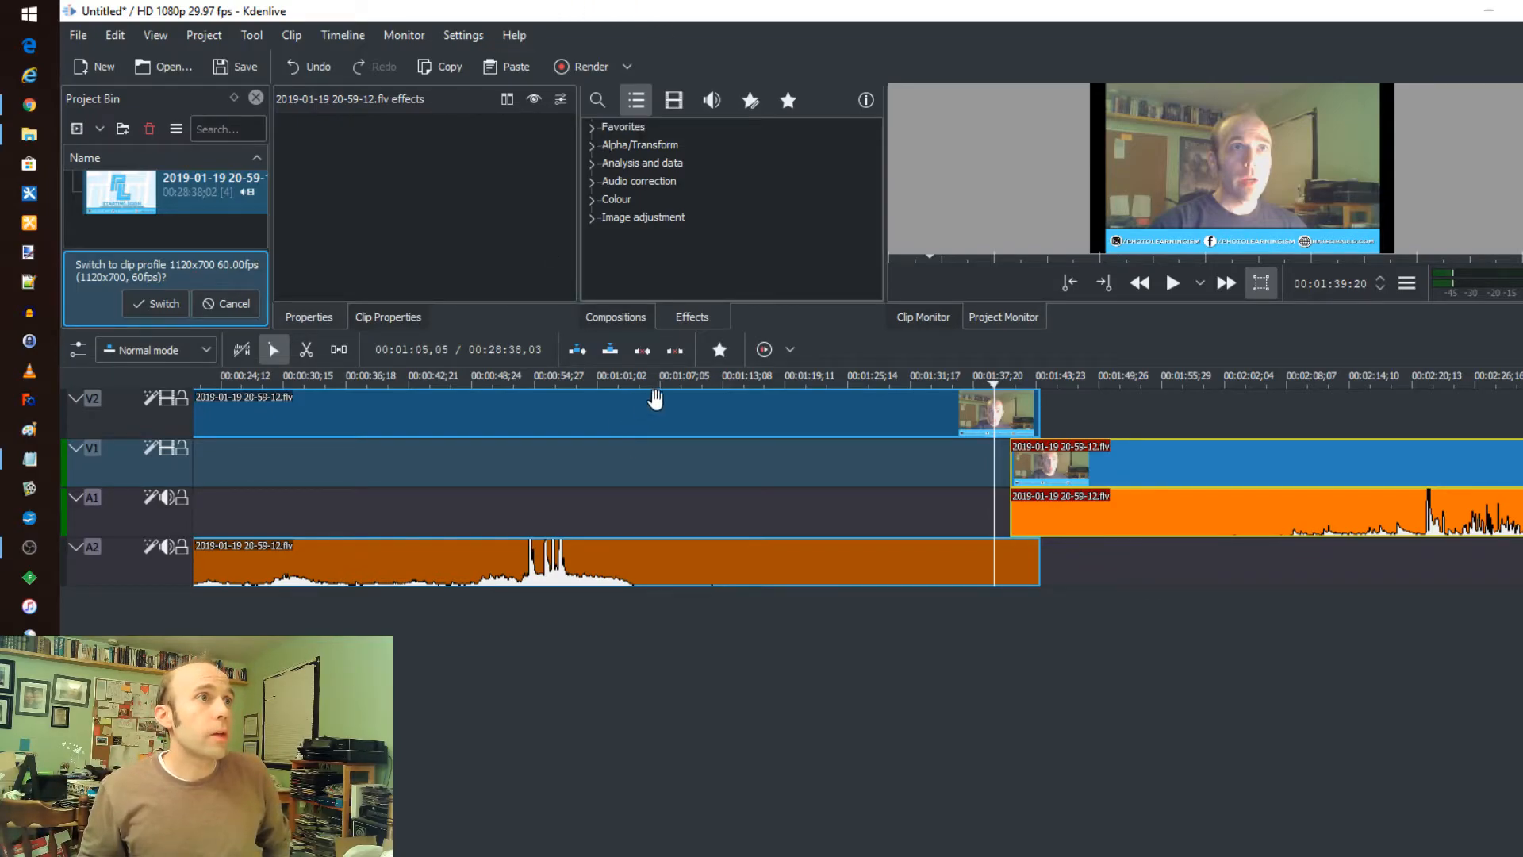
{"action": "left_click", "coordinate": [768, 378]}
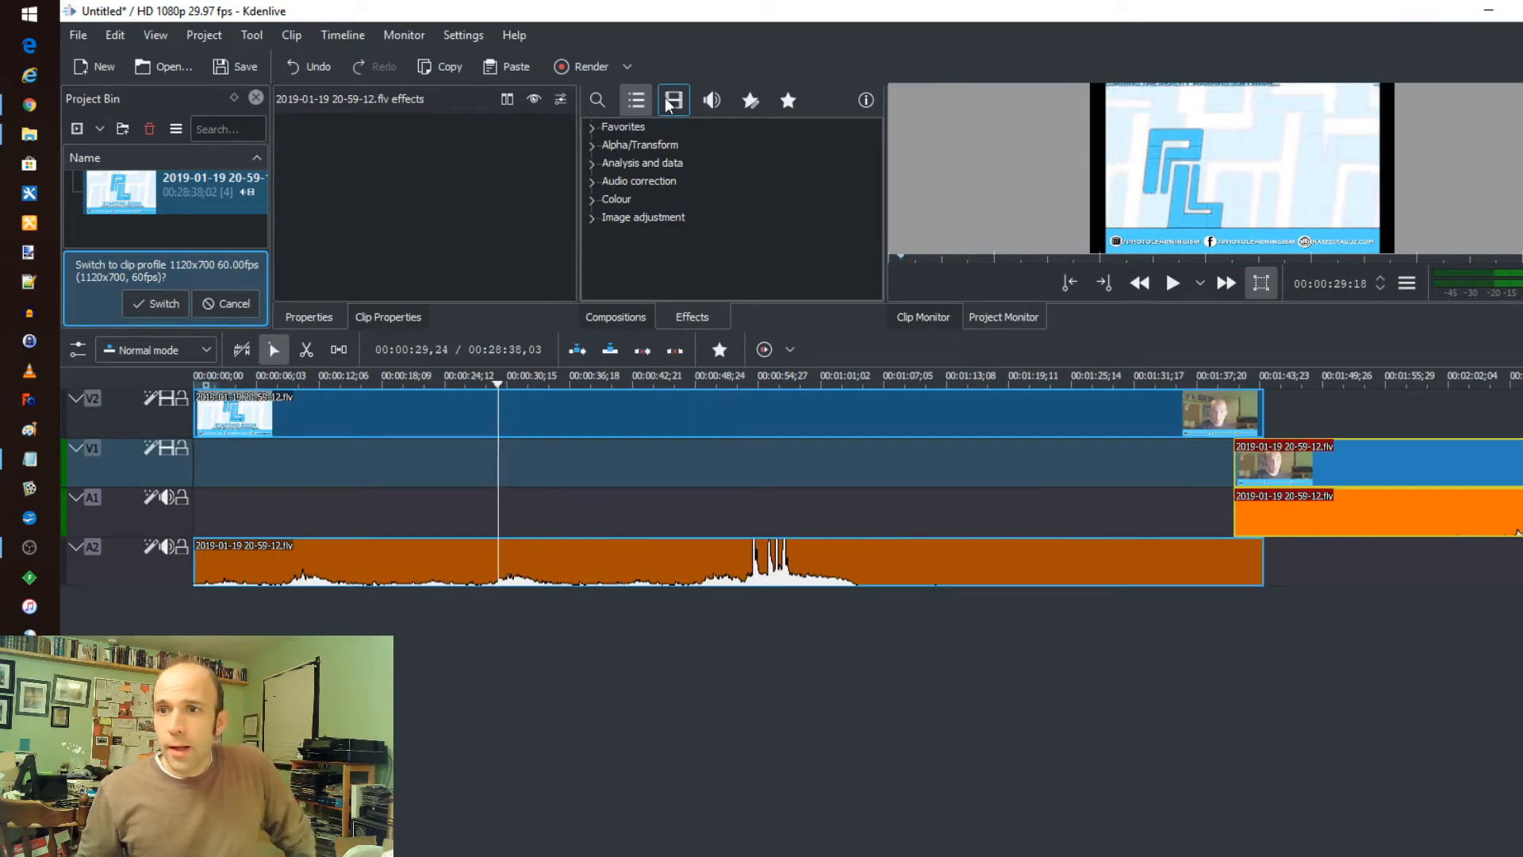
{"action": "mouse_move", "coordinate": [673, 100]}
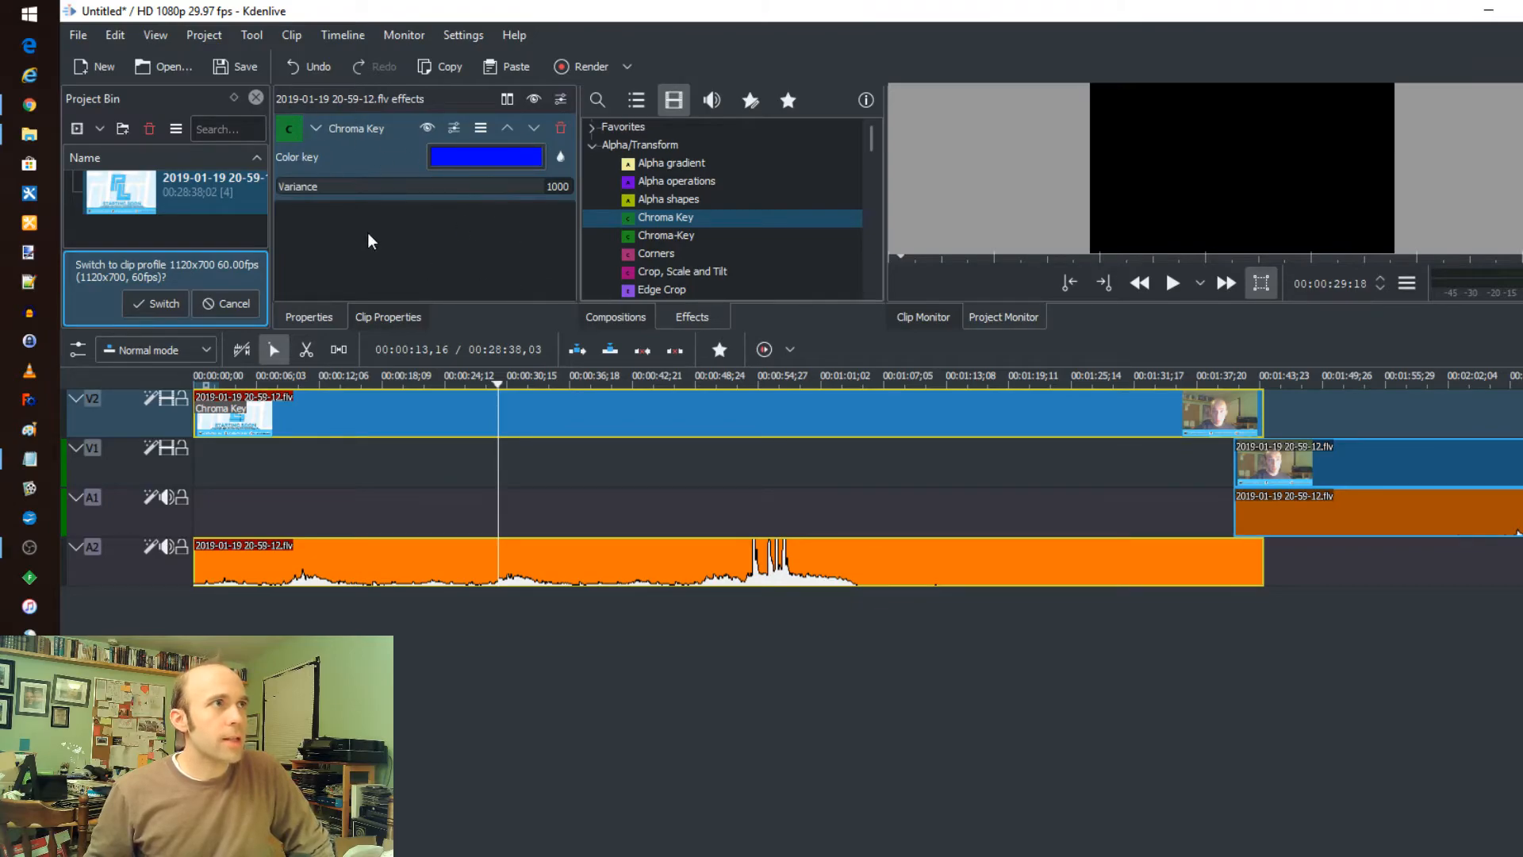
Lower the Chroma Key variance to 457 so the blue background is keyed out.
{"action": "left_click_drag", "start_coordinate": [559, 187], "coordinate": [419, 187]}
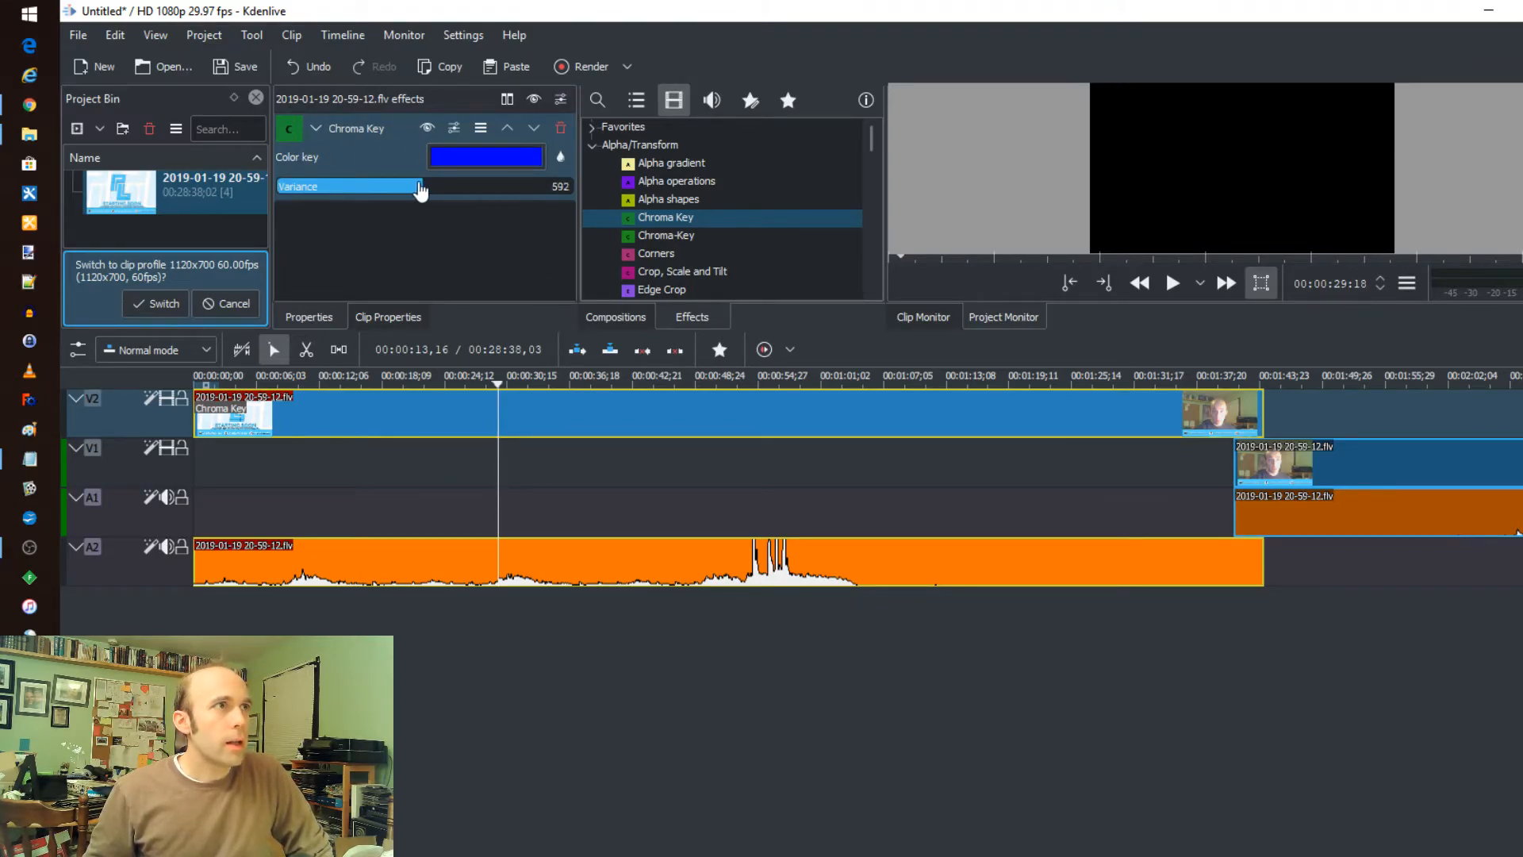
{"action": "left_click_drag", "start_coordinate": [417, 187], "coordinate": [366, 187]}
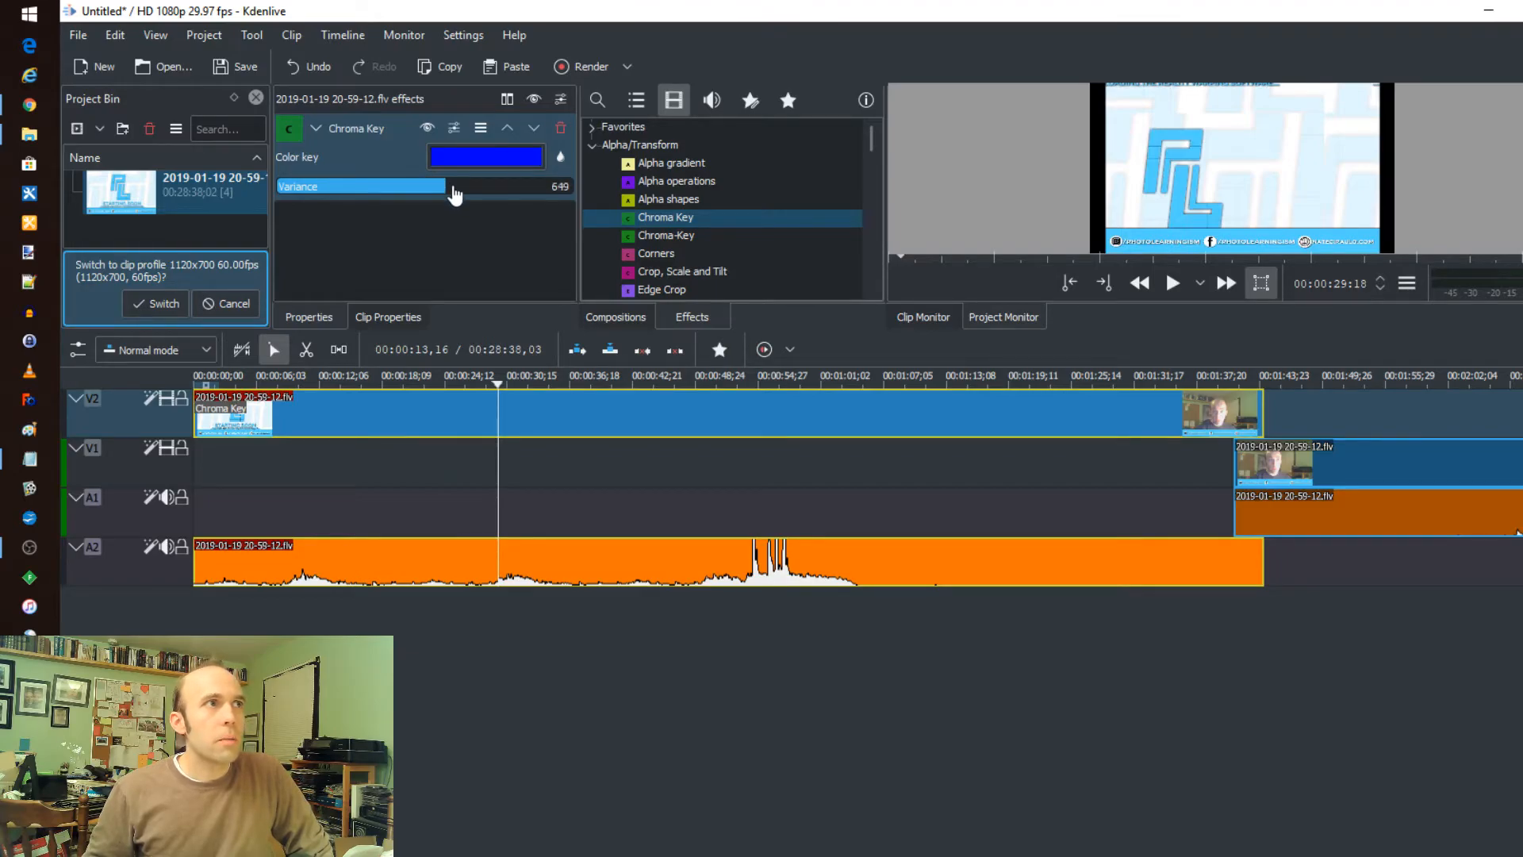
{"action": "left_click_drag", "start_coordinate": [457, 185], "coordinate": [399, 186]}
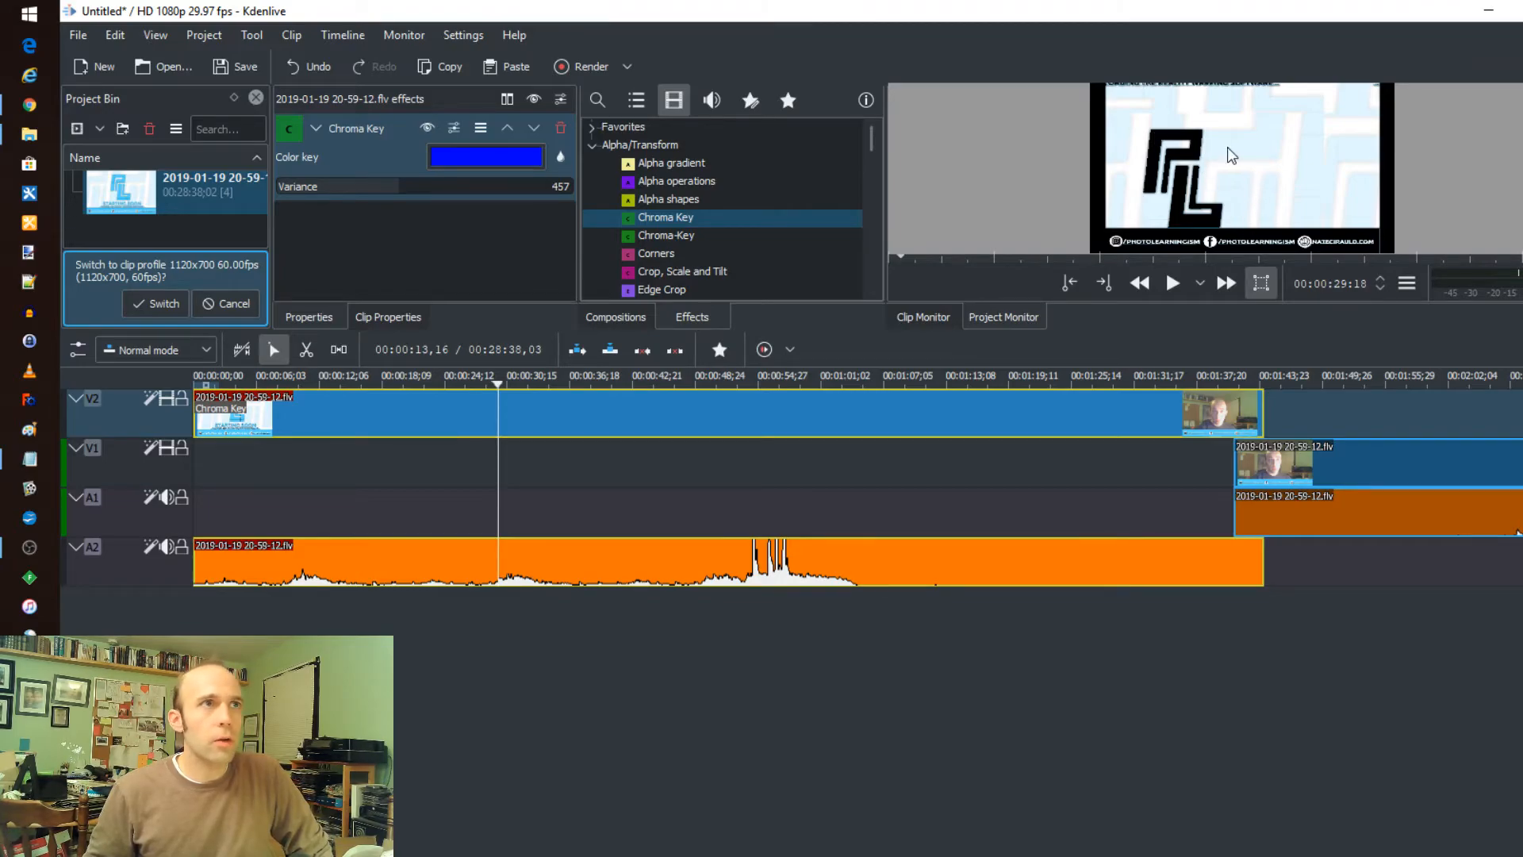
{"action": "mouse_move", "coordinate": [1021, 216]}
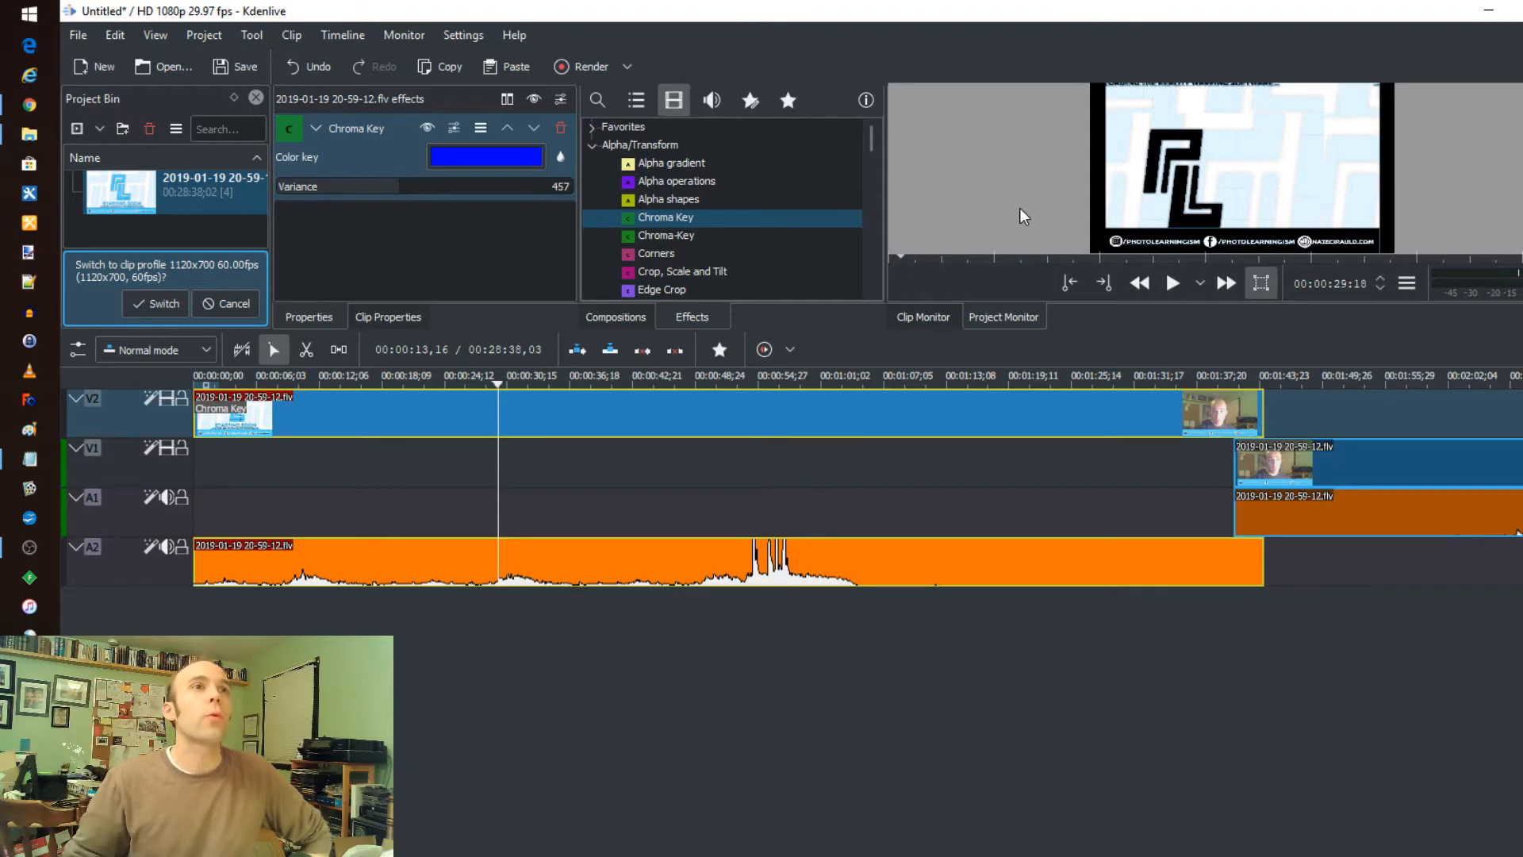
Move the playhead to about 0:33 where the keyed intro shows the Starting Soon text.
{"action": "left_click", "coordinate": [1173, 283]}
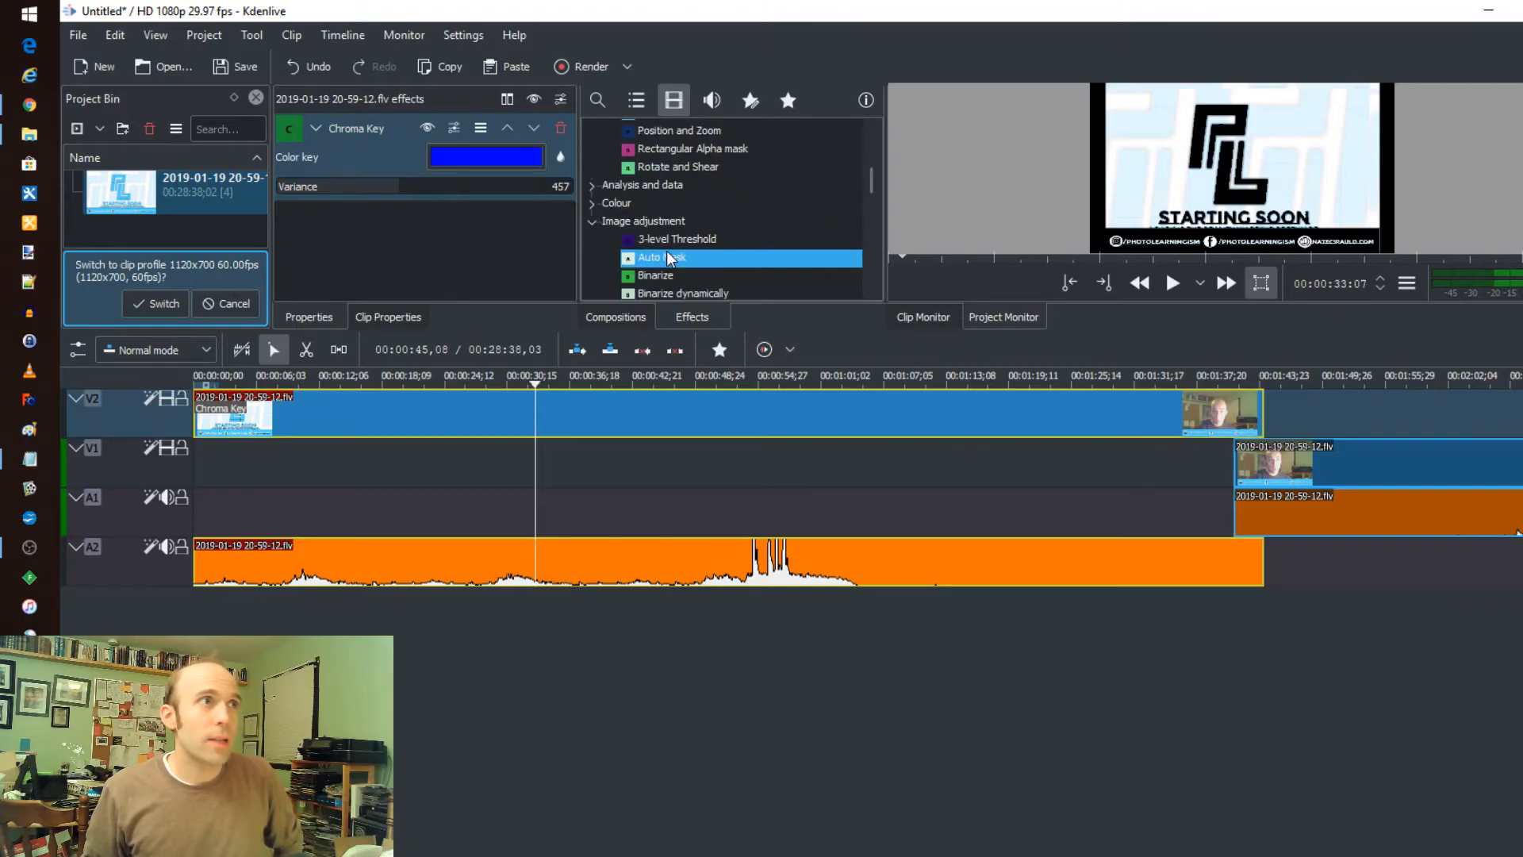
{"action": "scroll", "scroll_direction": "down", "scroll_amount": 3}
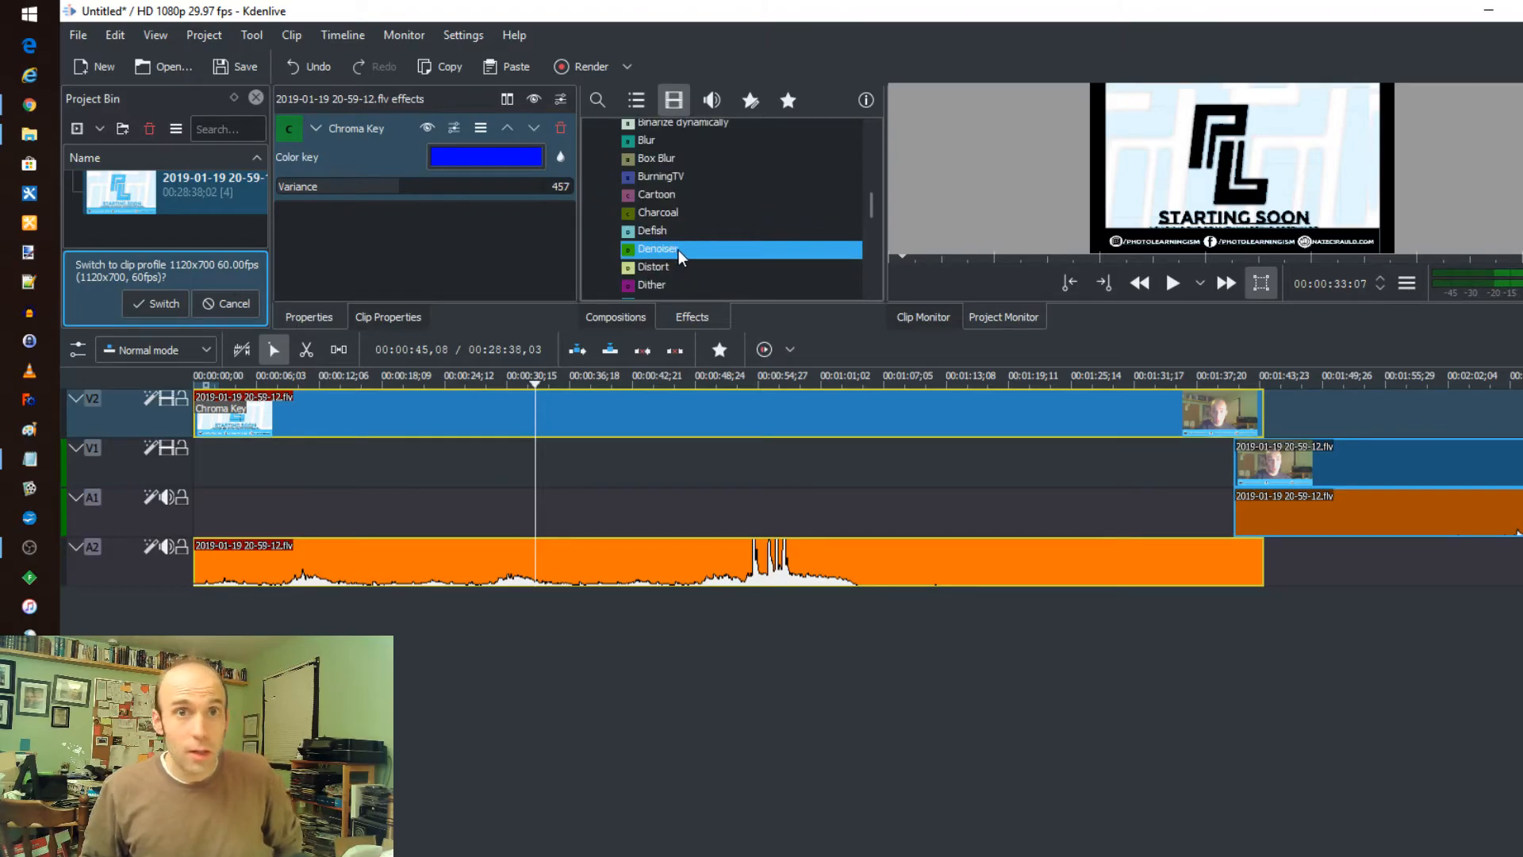
{"action": "mouse_move", "coordinate": [685, 213]}
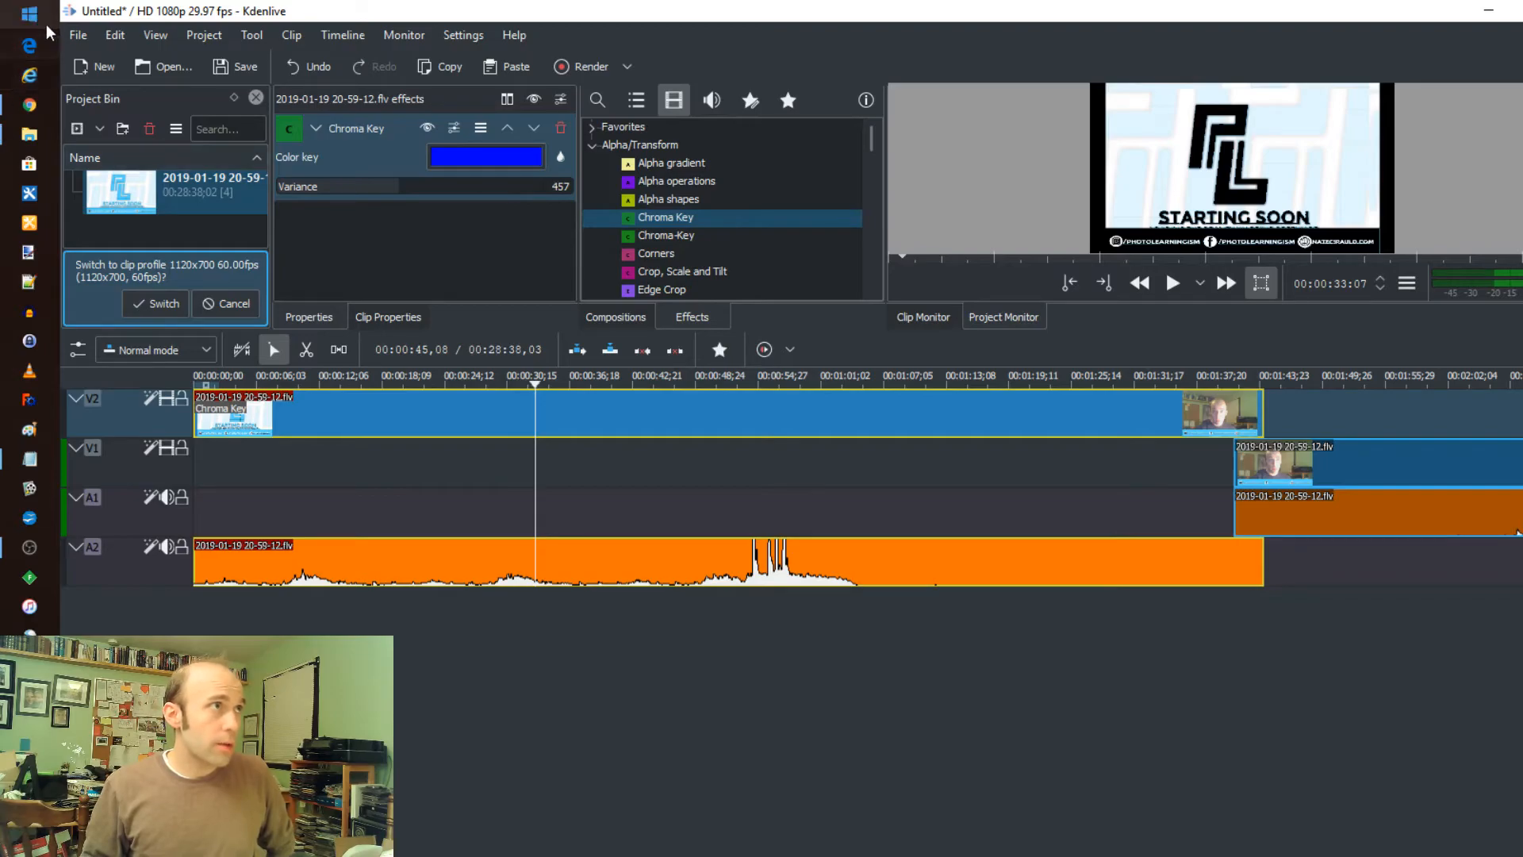
Review the Project > Render settings for a WebM export into Videos, then close them.
{"action": "left_click", "coordinate": [77, 35]}
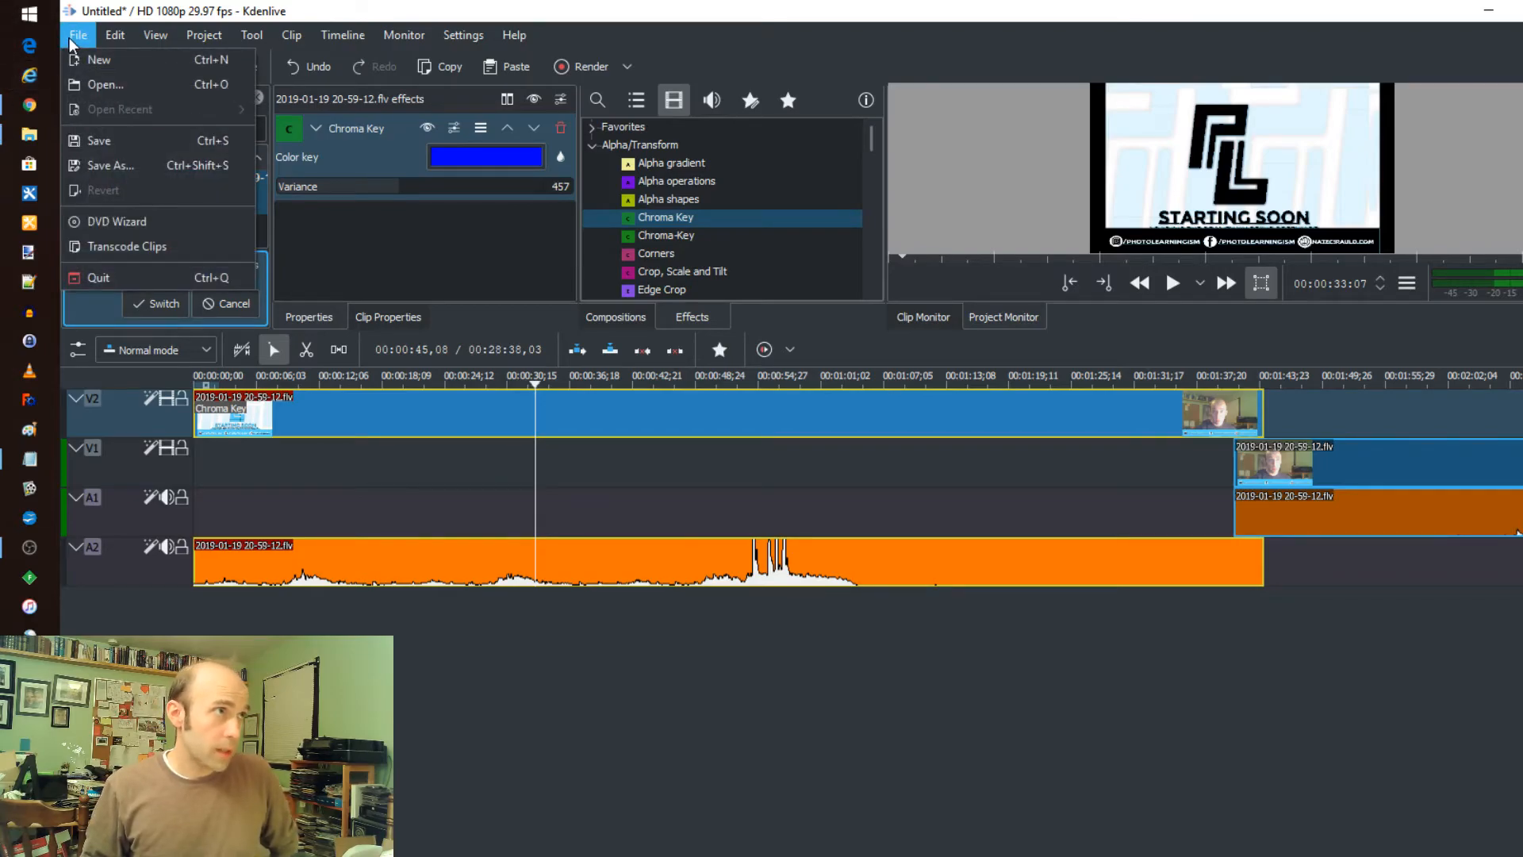
{"action": "left_click", "coordinate": [156, 35]}
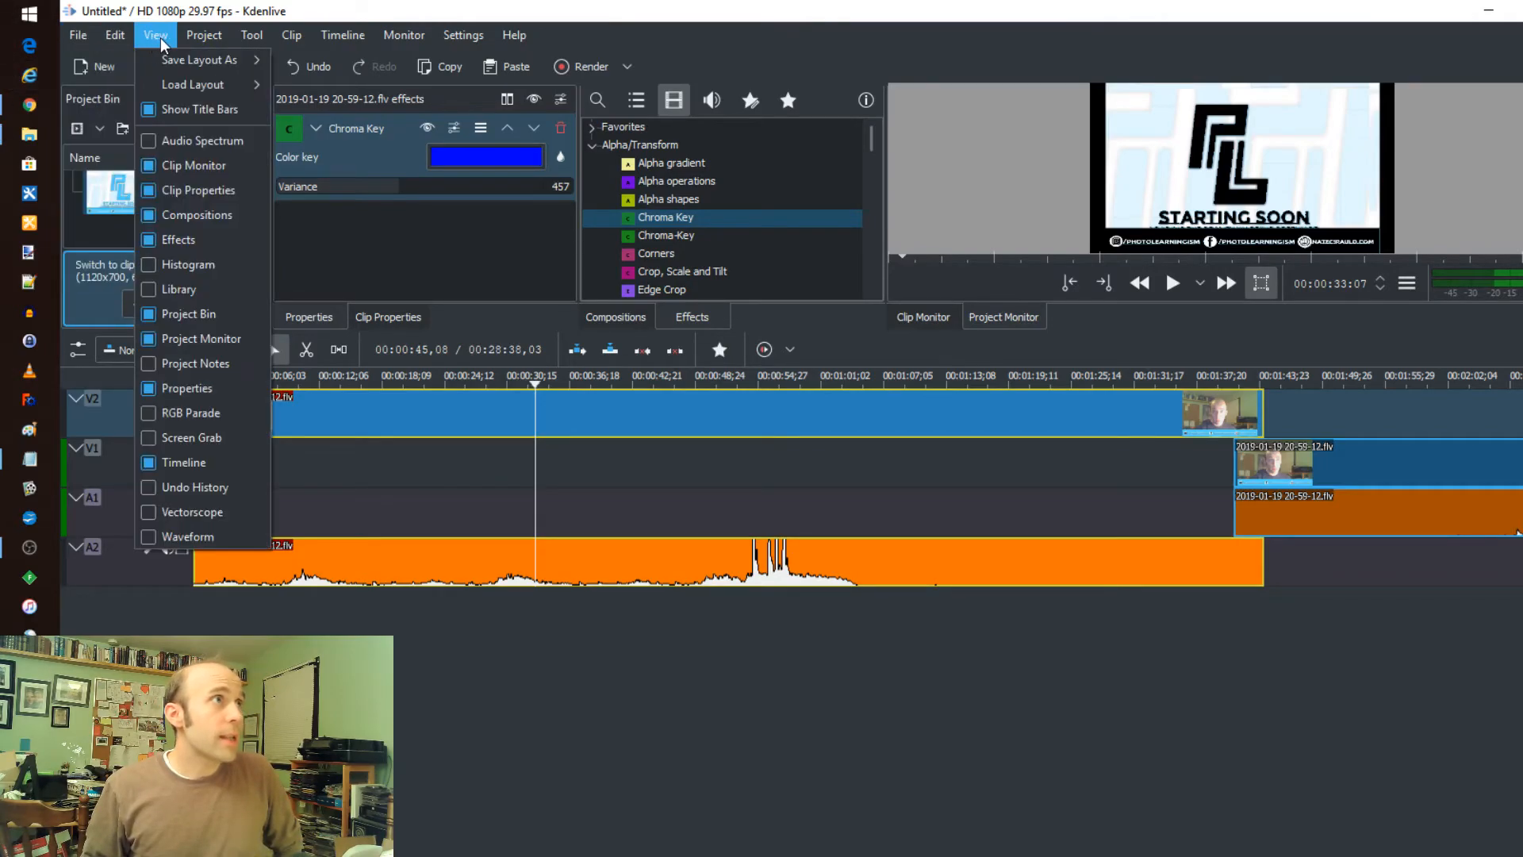
{"action": "left_click", "coordinate": [204, 35]}
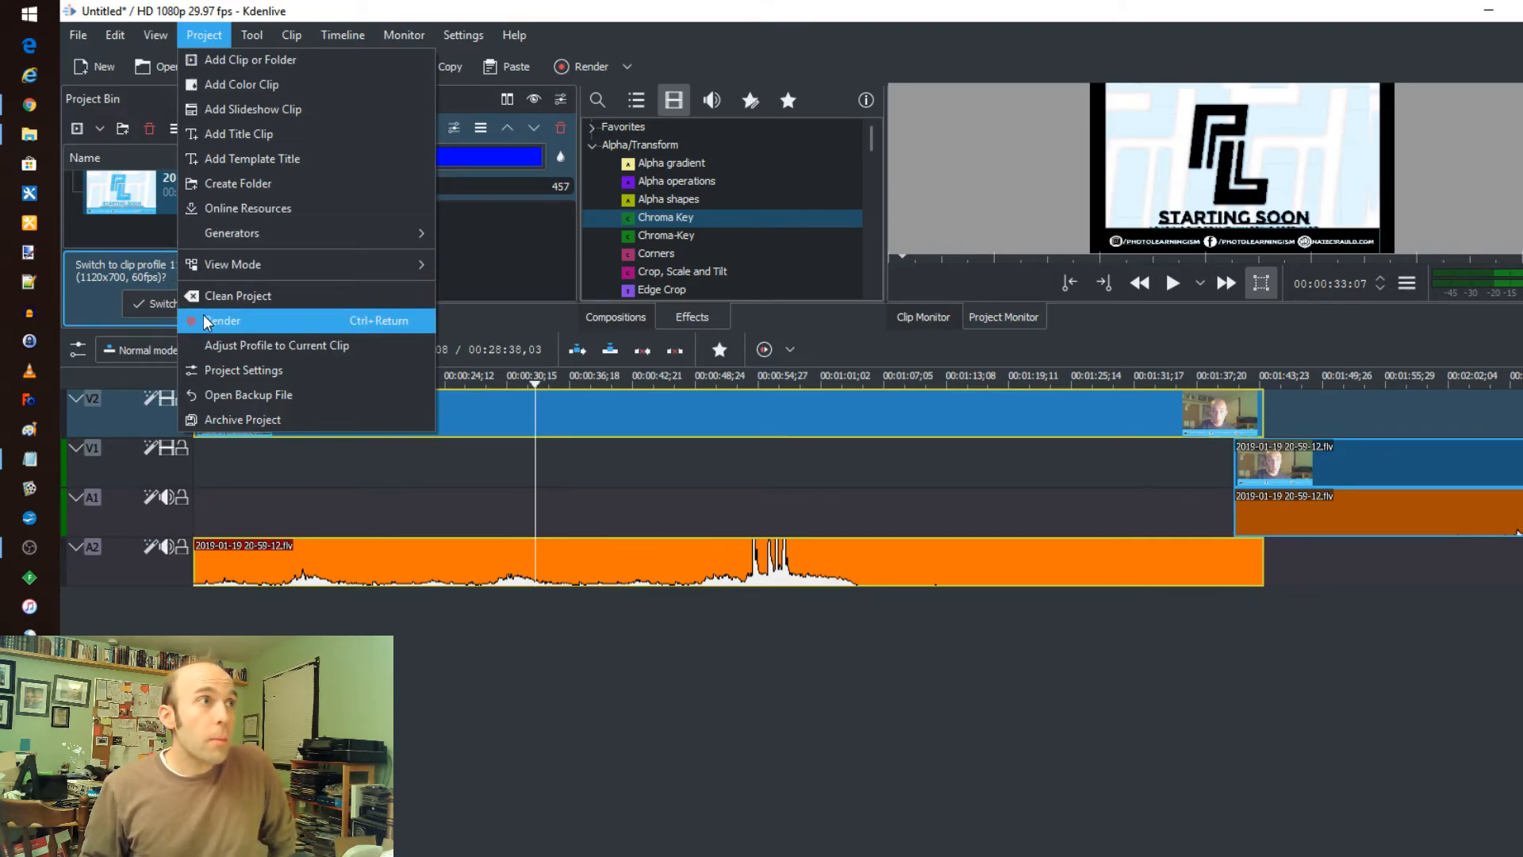
{"action": "left_click", "coordinate": [223, 320]}
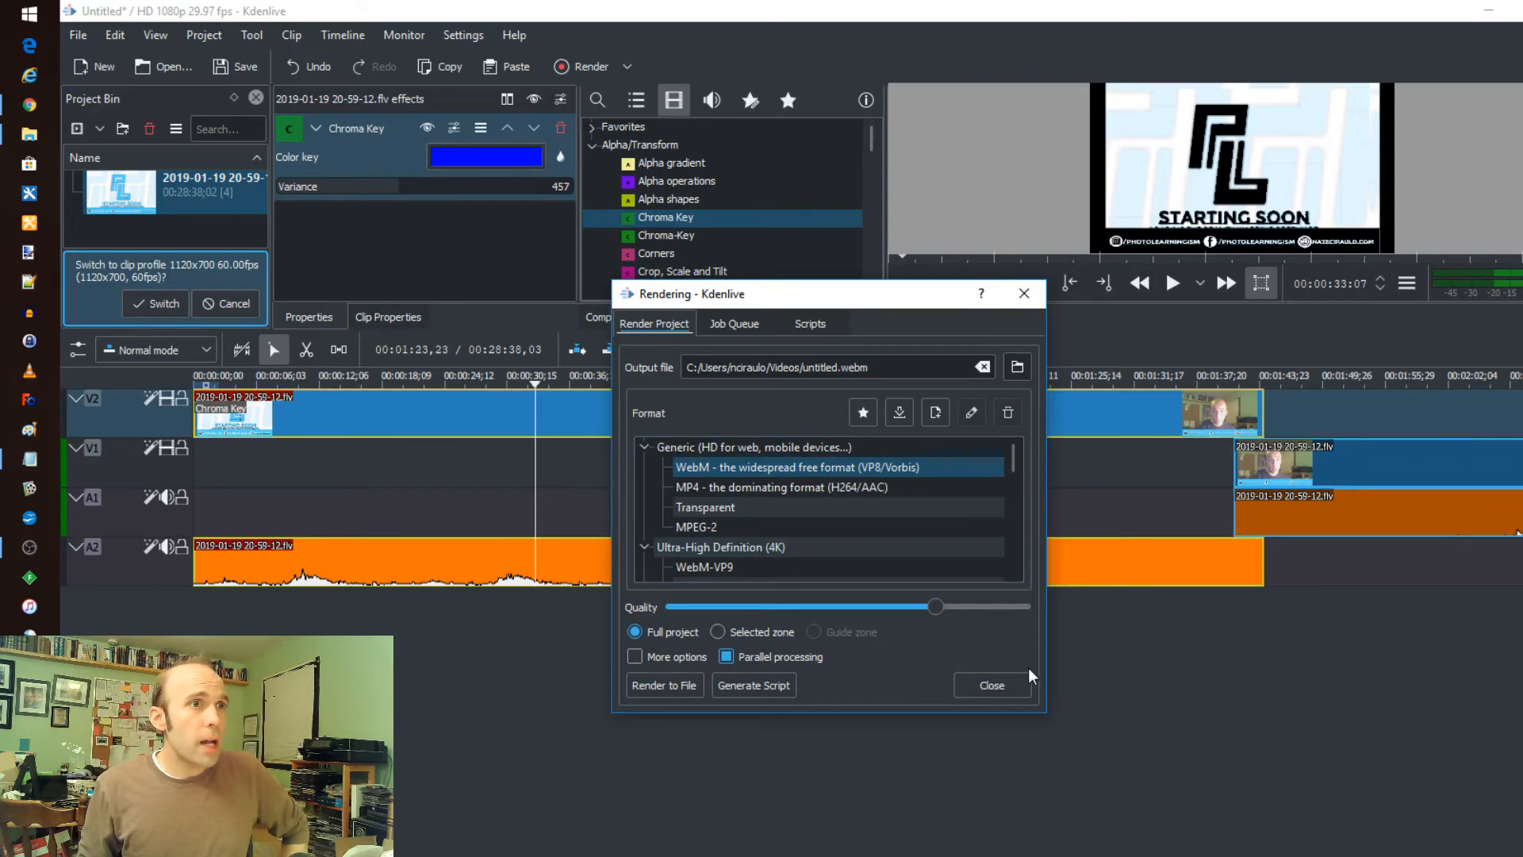
{"action": "left_click", "coordinate": [78, 35]}
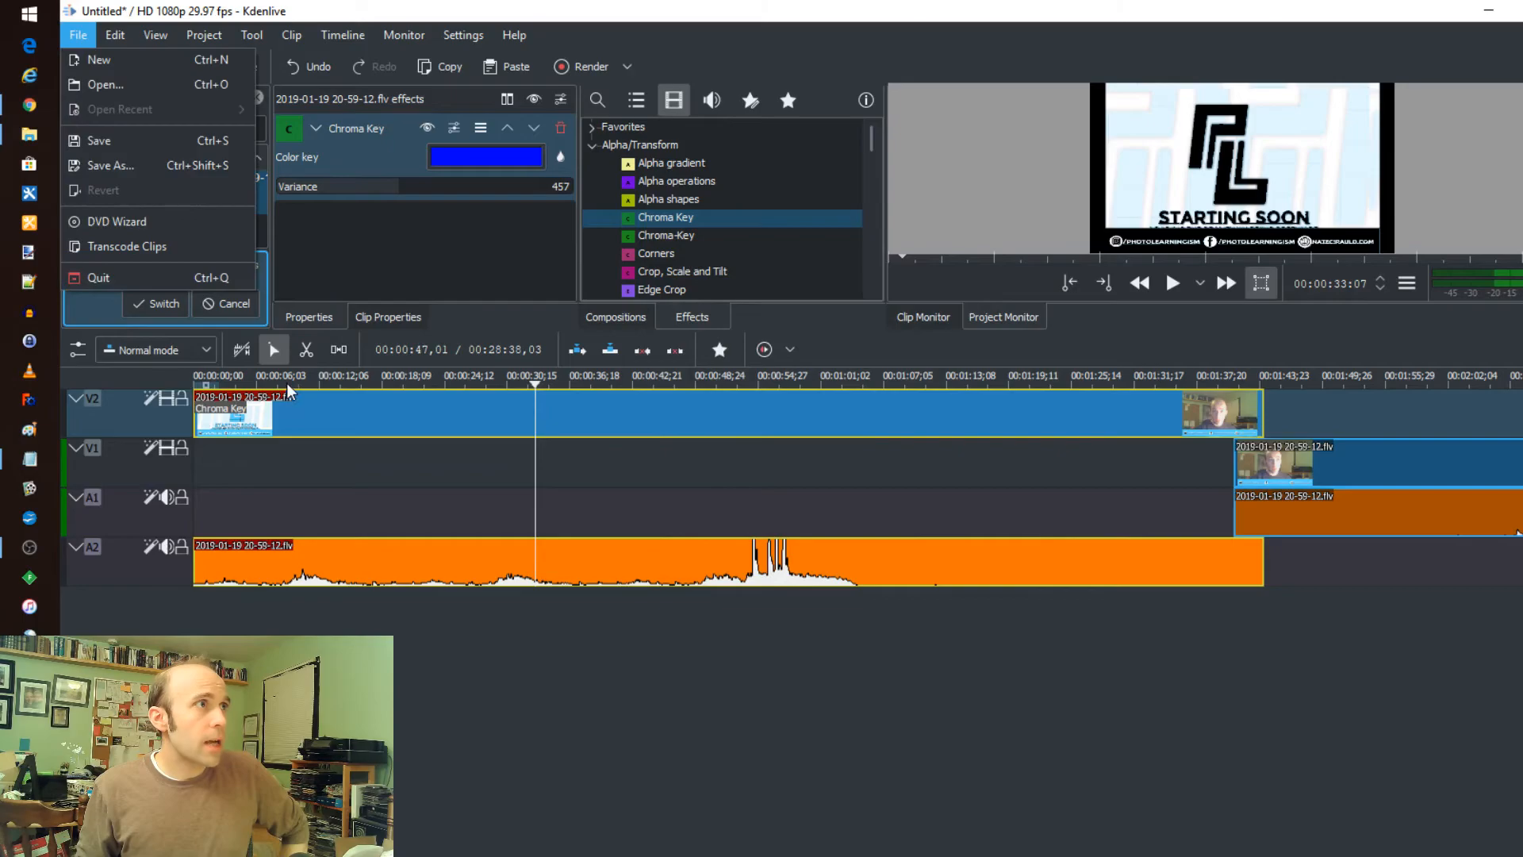
{"action": "mouse_move", "coordinate": [116, 222]}
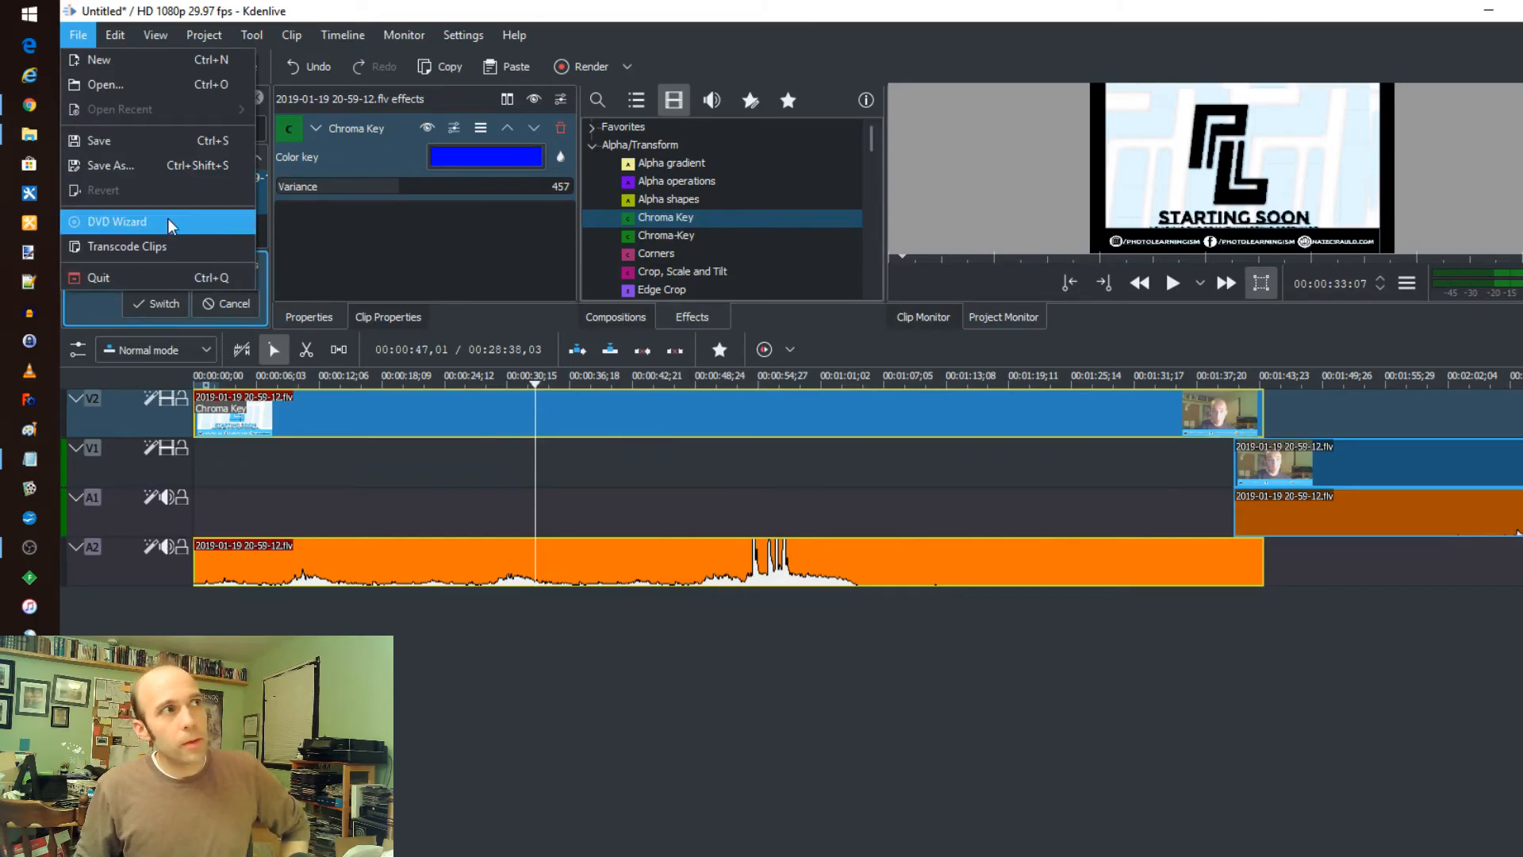